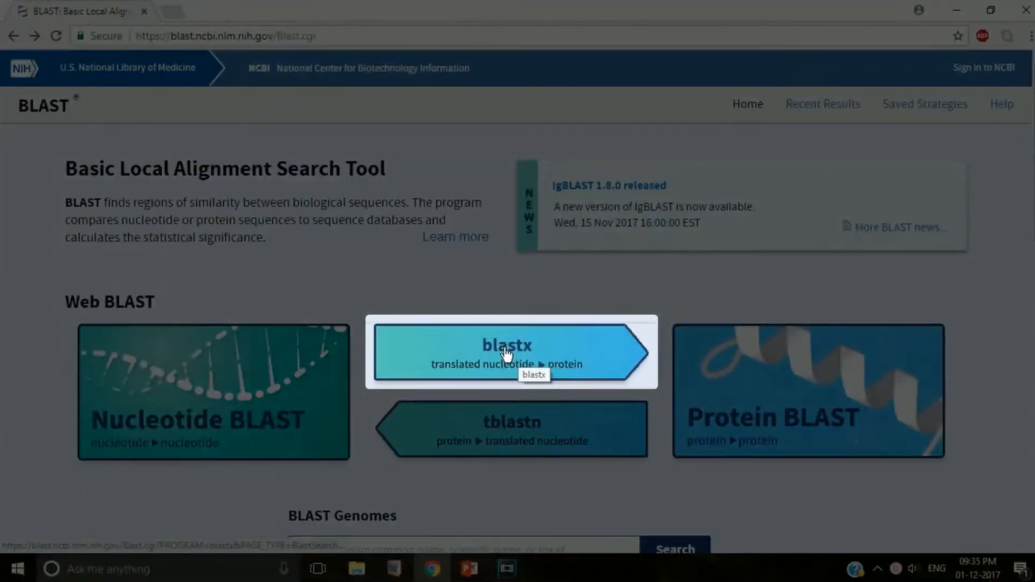
Start a blastx search with the pasted sequence, Standard (1) genetic code and job title 'fly'.
click(506, 352)
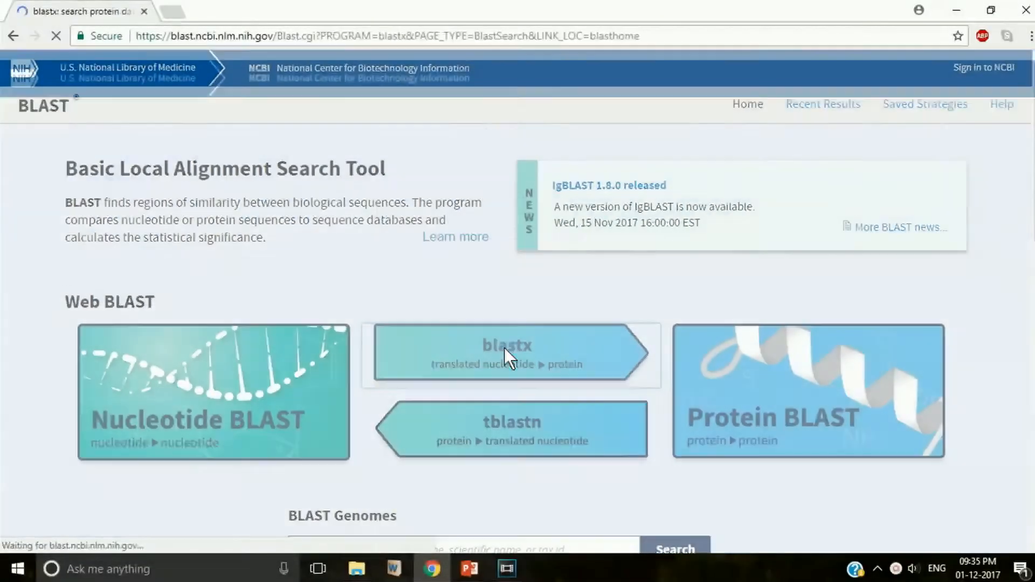
click(512, 355)
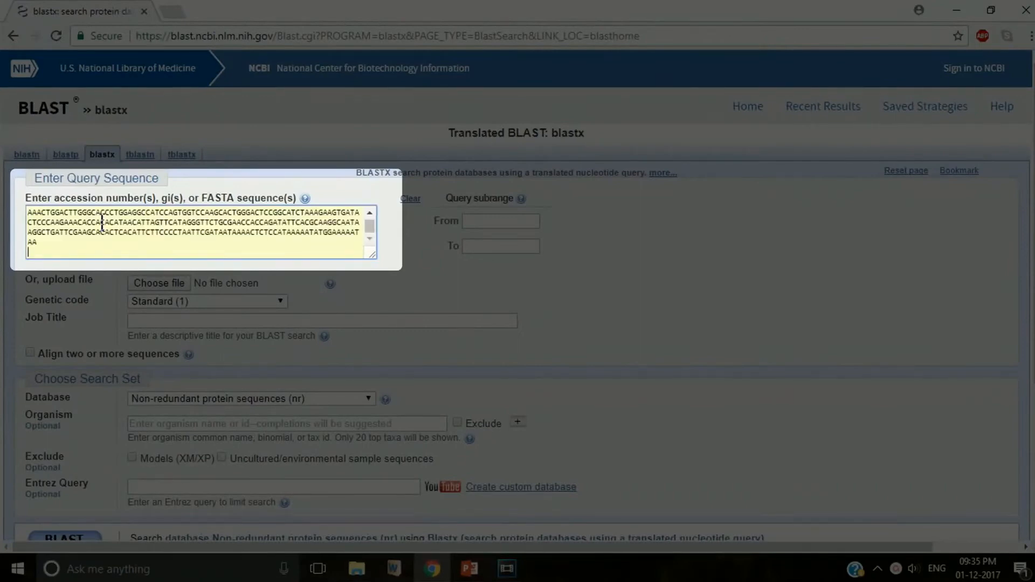
click(280, 301)
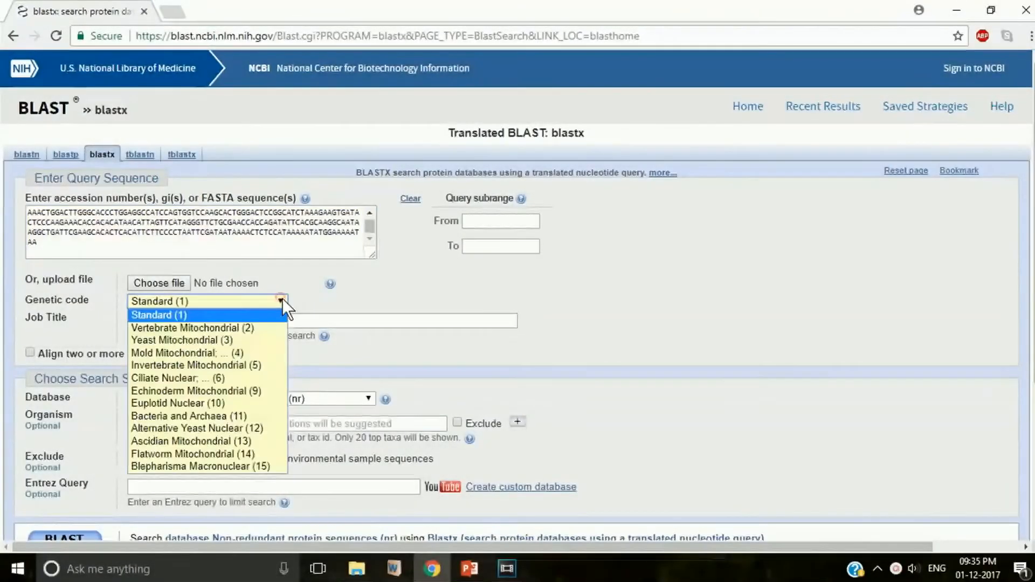
mouse_move(185, 324)
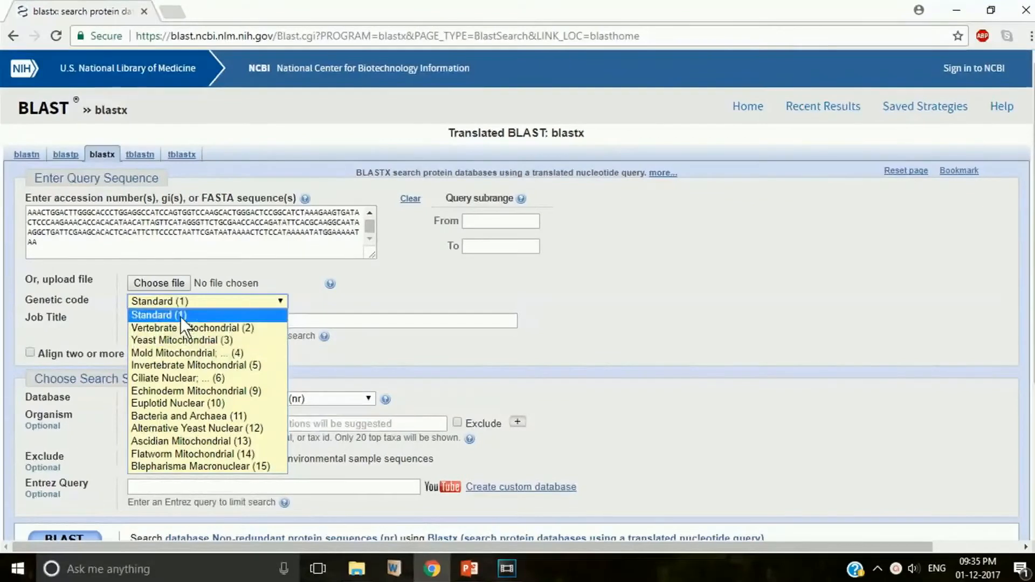
click(158, 314)
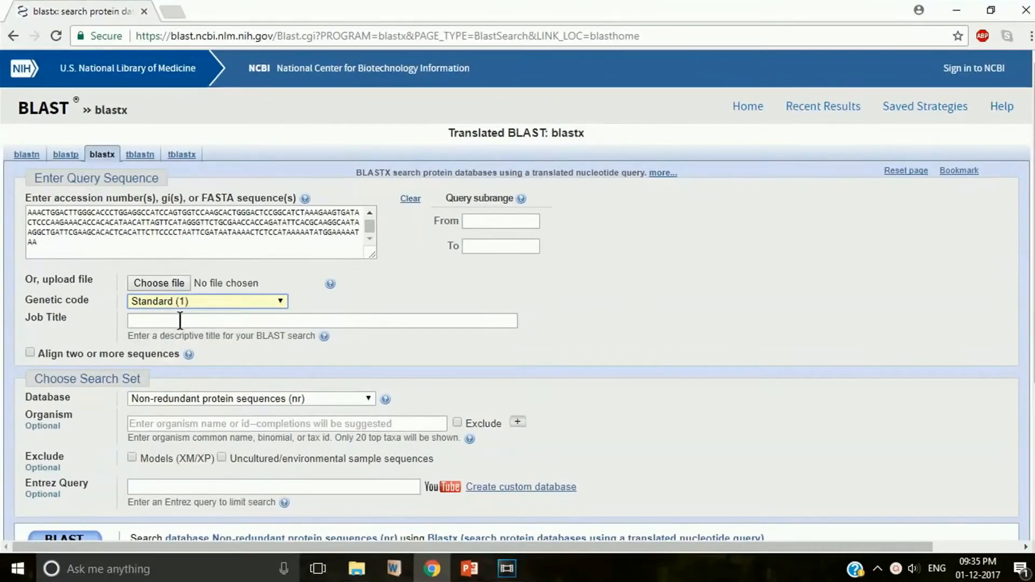
text(fly)
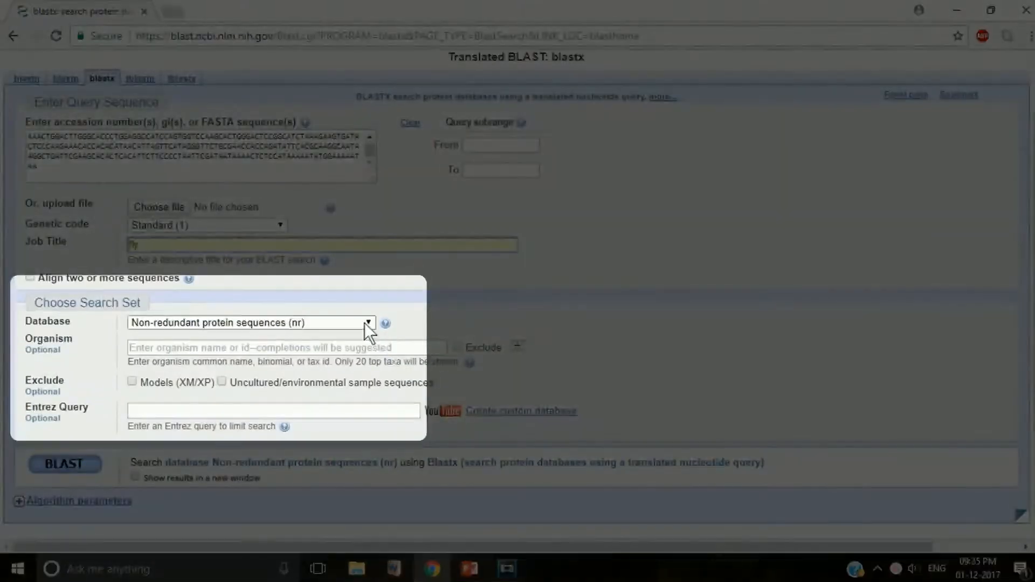
Choose the nr protein database and exclude models and uncultured/environmental samples.
click(368, 323)
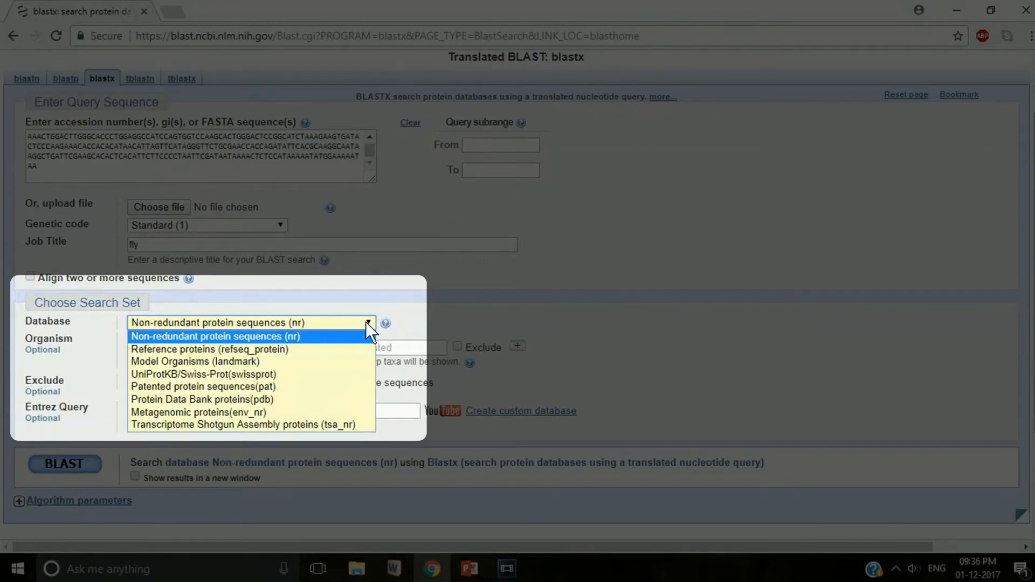
click(218, 335)
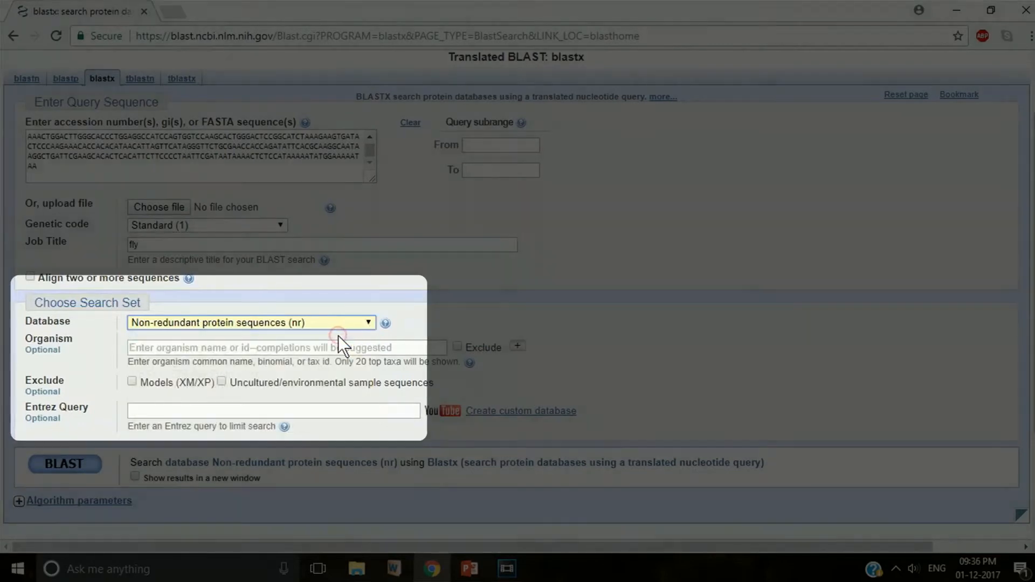
scroll(down, 3)
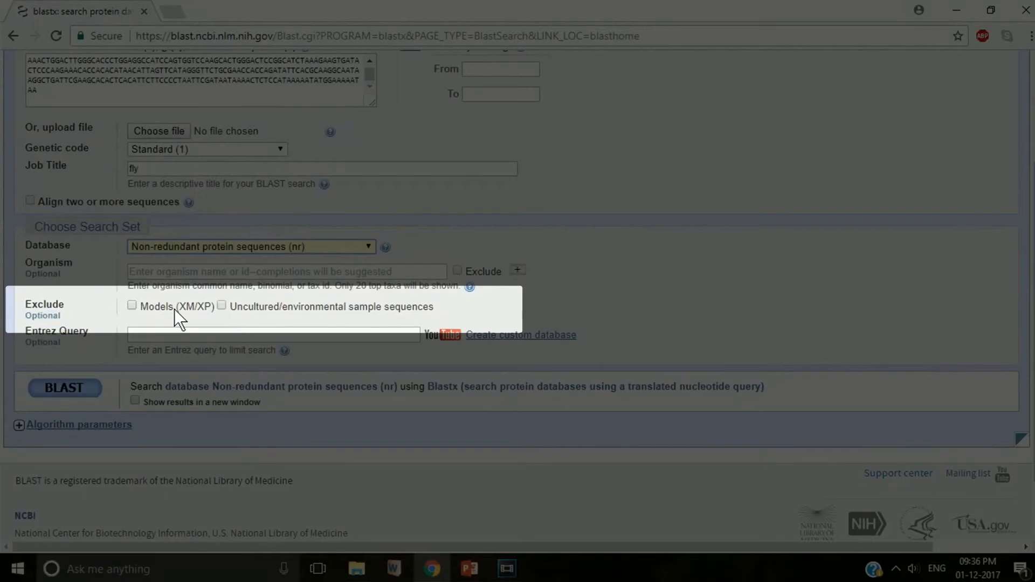
mouse_move(122, 316)
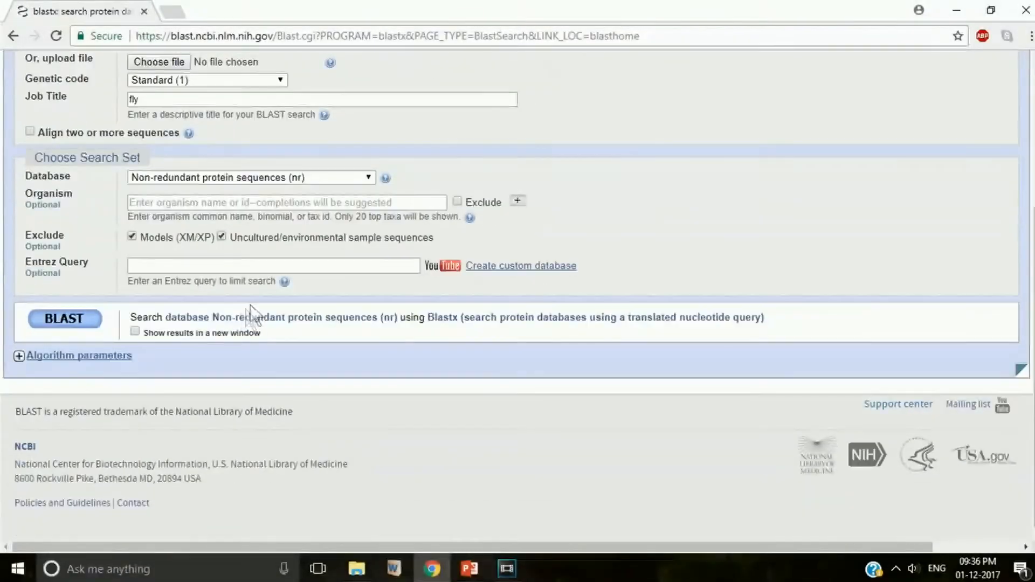
mouse_move(19, 355)
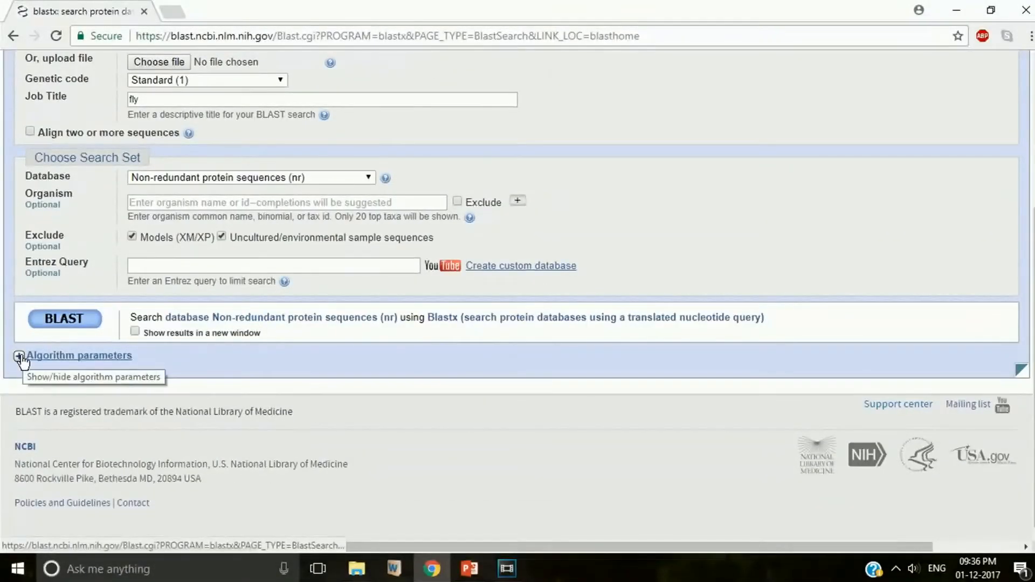
Expand algorithm parameters, keeping max target sequences at 100 and word size 6.
click(20, 356)
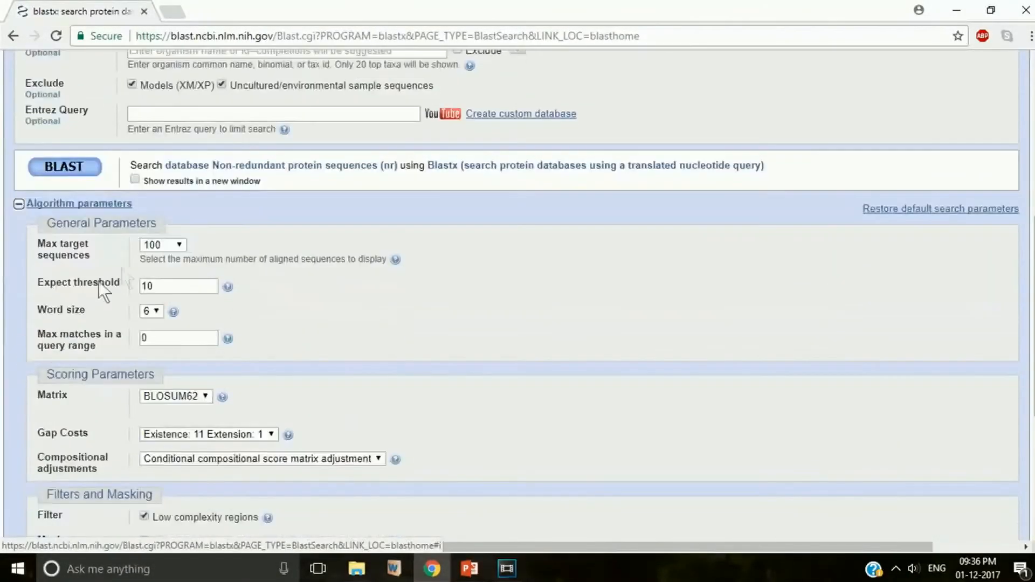
click(162, 245)
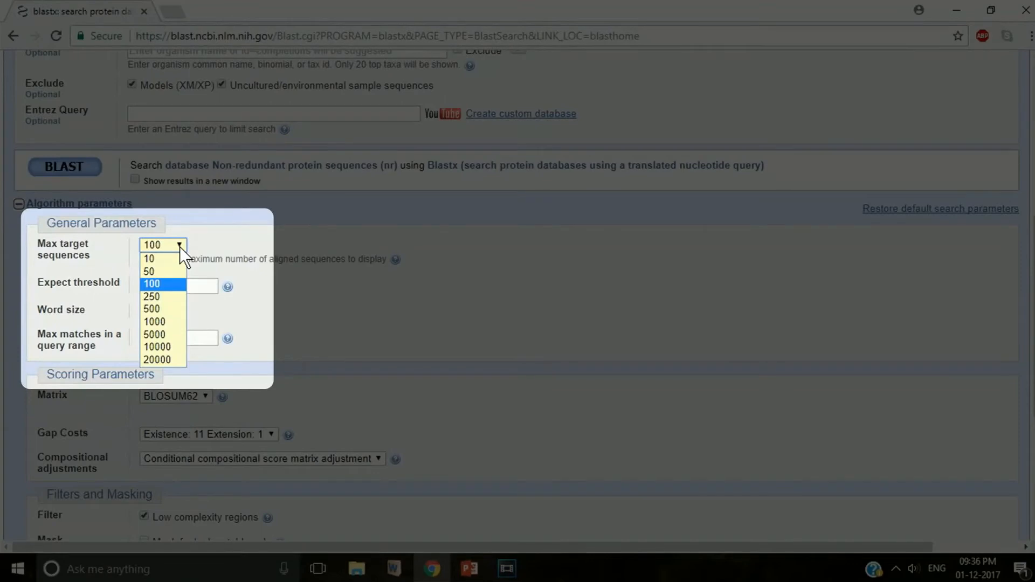
click(151, 282)
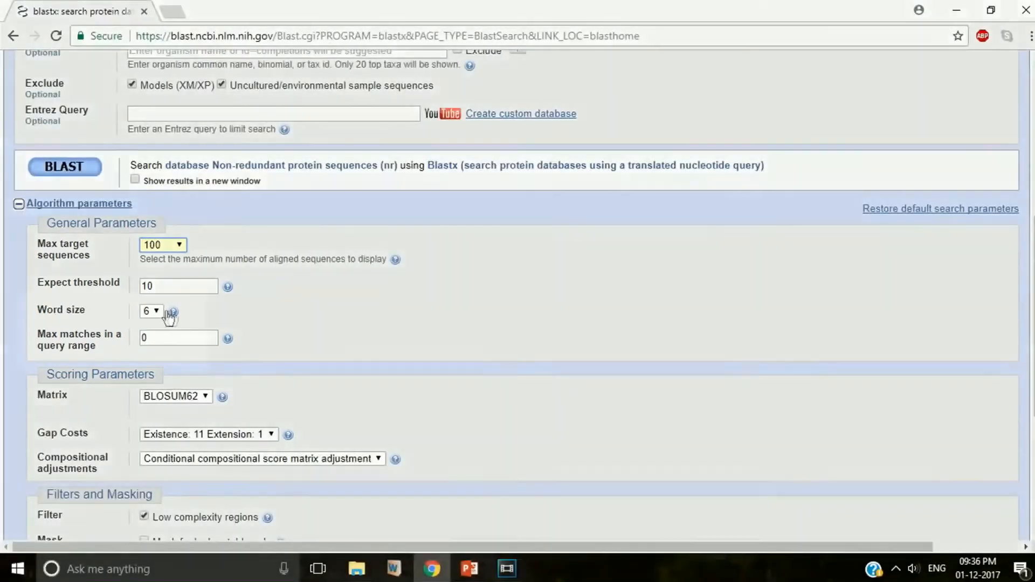
click(152, 311)
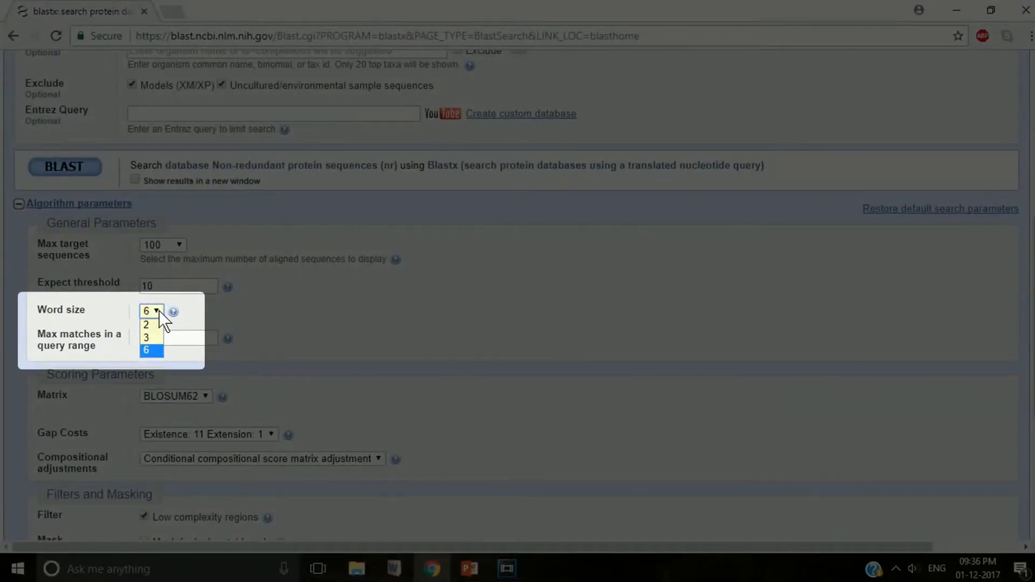
click(175, 397)
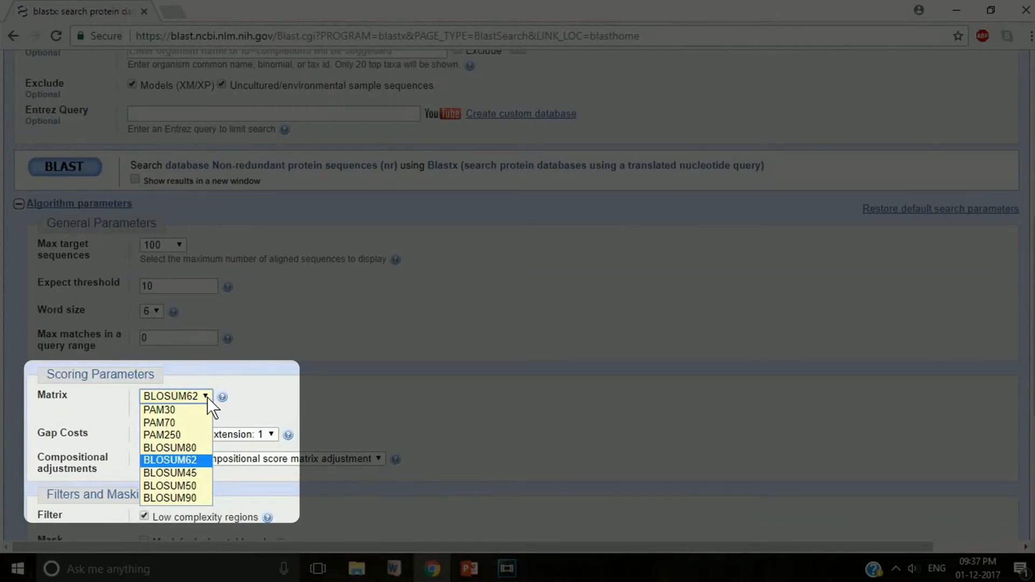
mouse_move(202, 462)
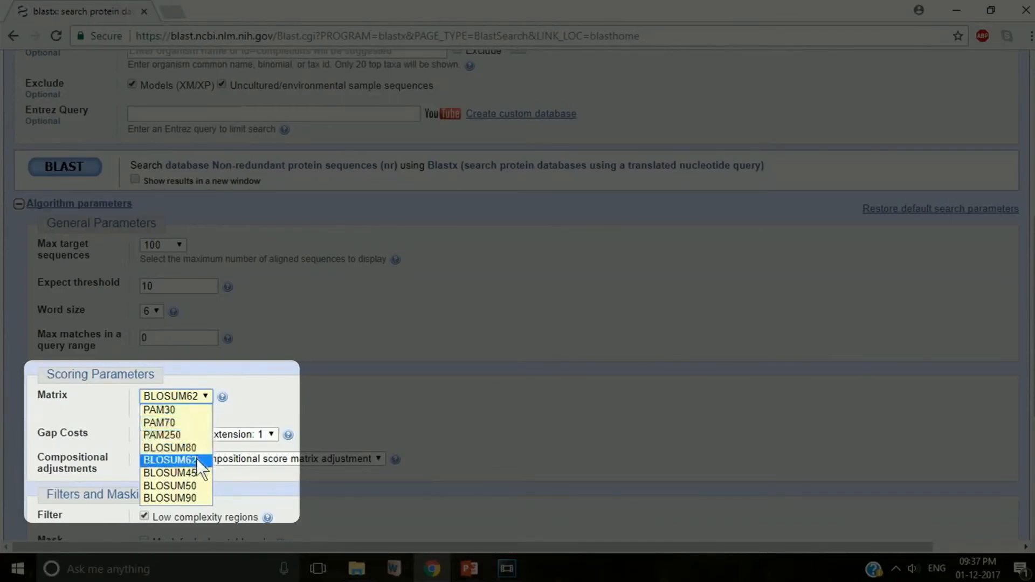
mouse_move(213, 404)
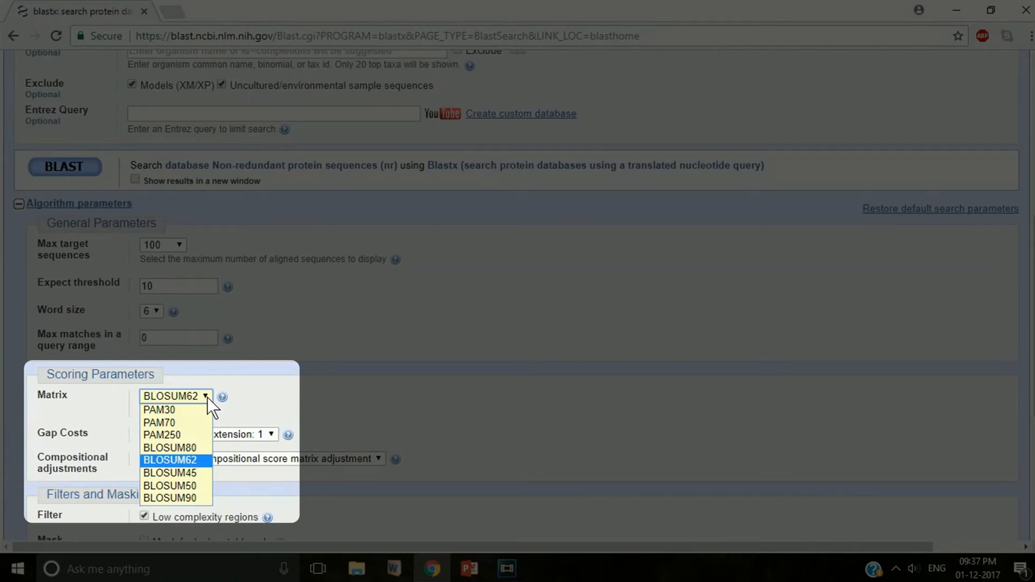
click(171, 460)
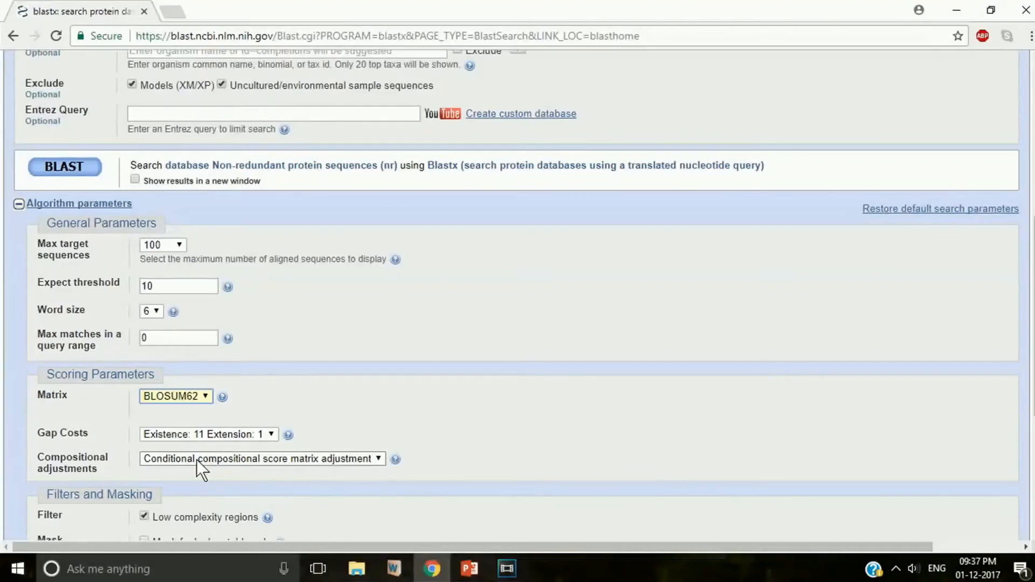
click(64, 167)
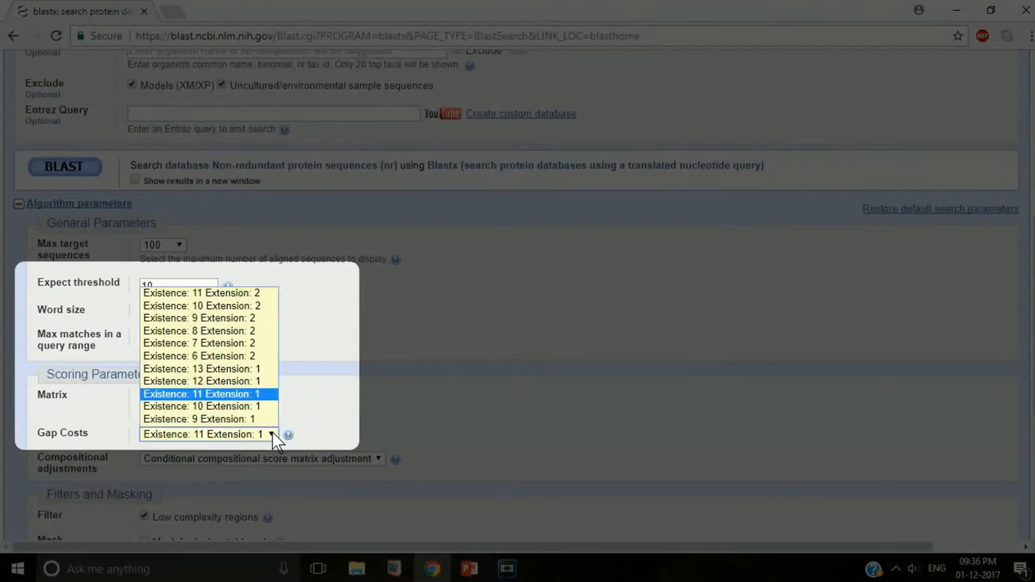
mouse_move(273, 401)
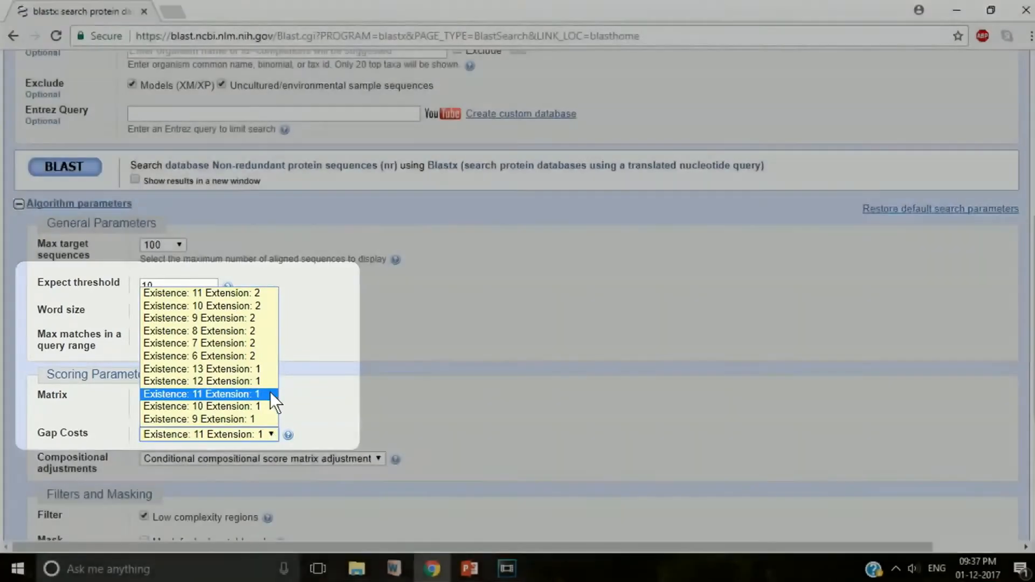
click(201, 394)
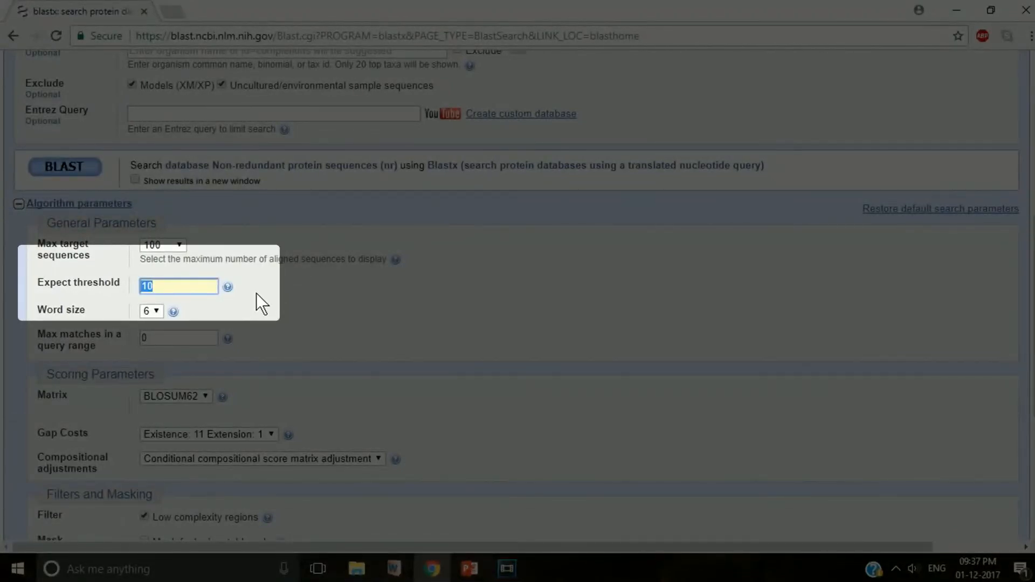
Change the Expect threshold field from the default 10 to 0.01.
text(0.01)
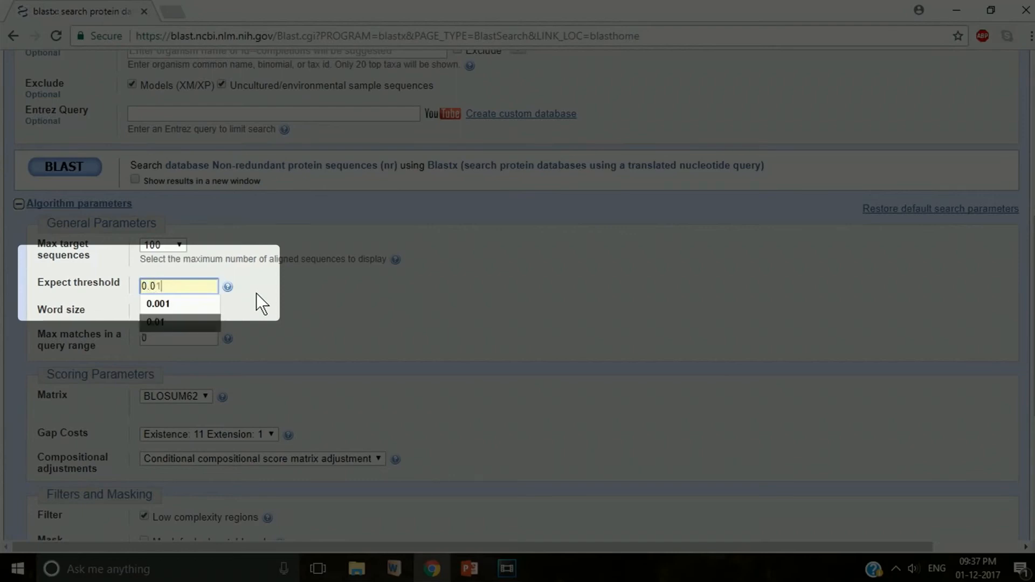
click(155, 321)
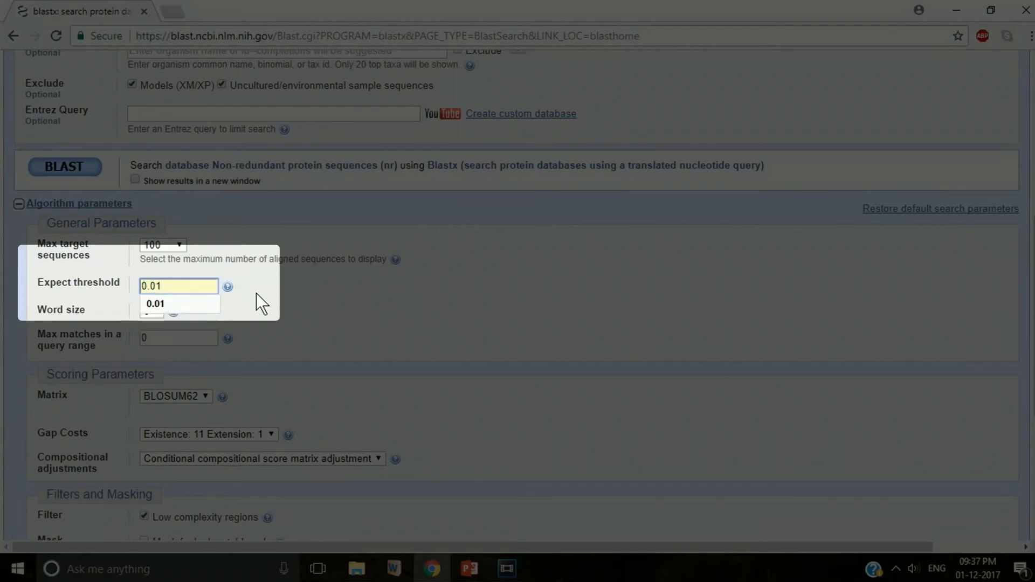
click(156, 303)
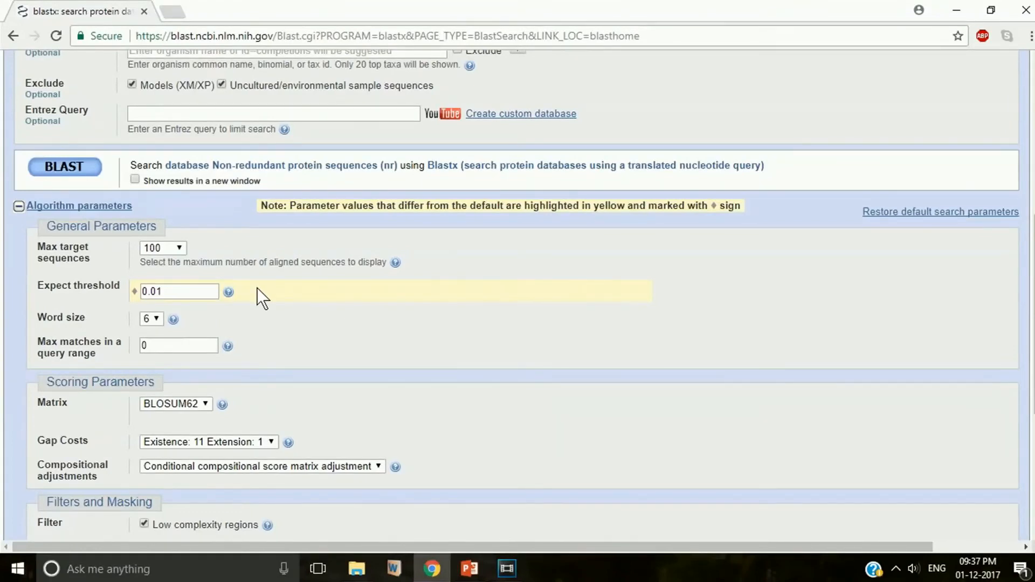
Submit the 'fly' blastx search with results opening in a new window.
scroll(down, 3)
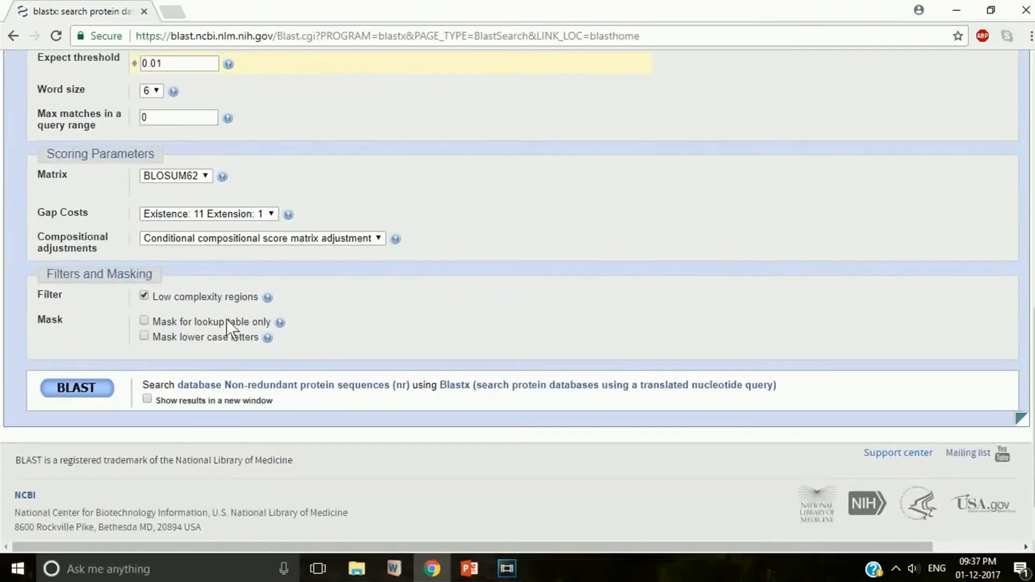
mouse_move(76, 388)
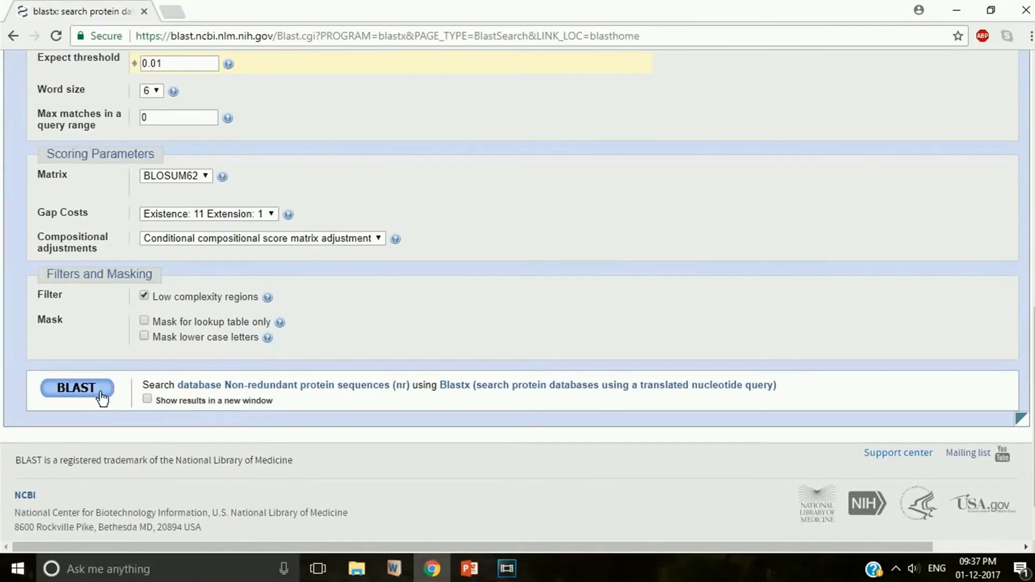
click(147, 400)
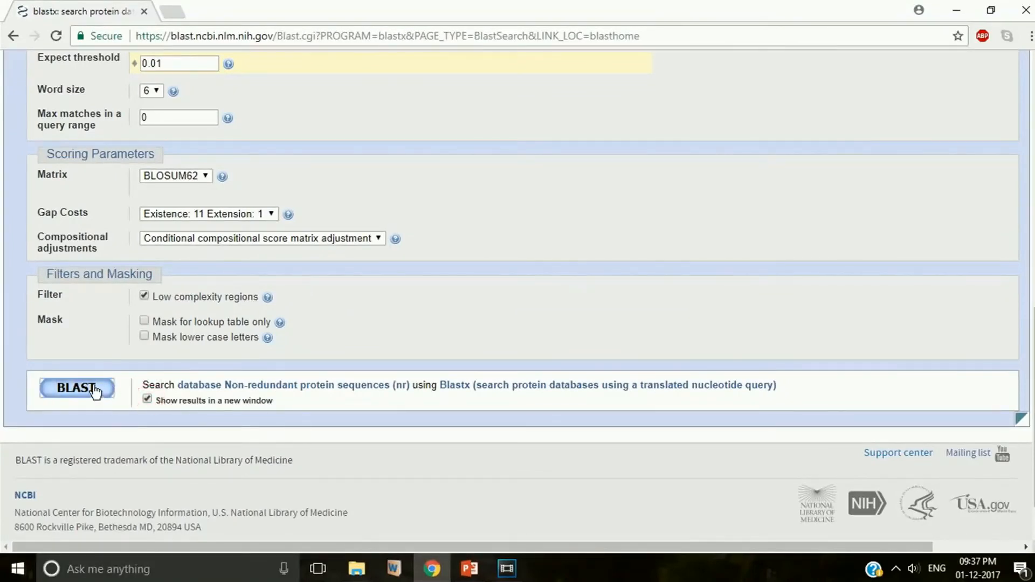
click(77, 387)
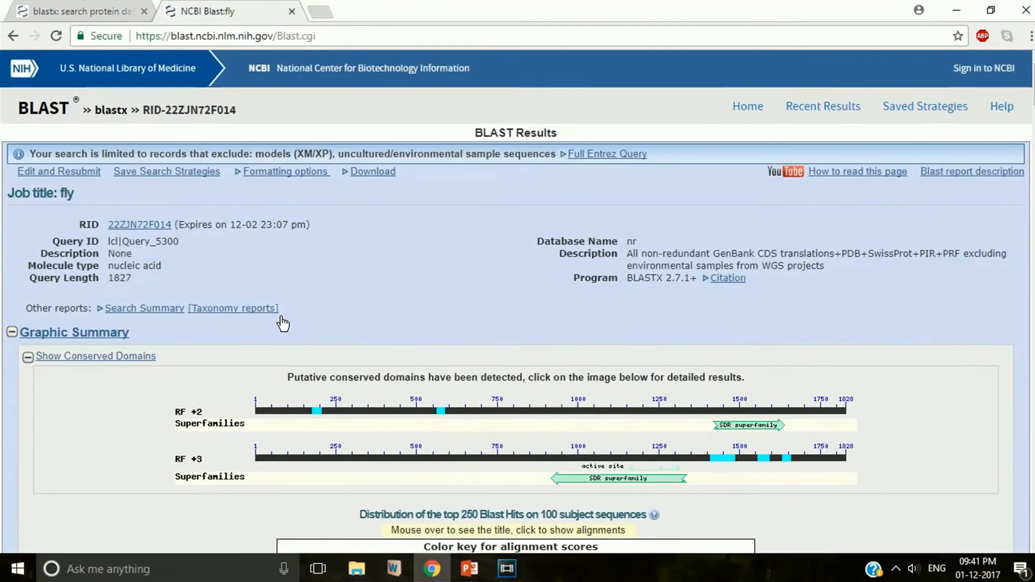
scroll(down, 3)
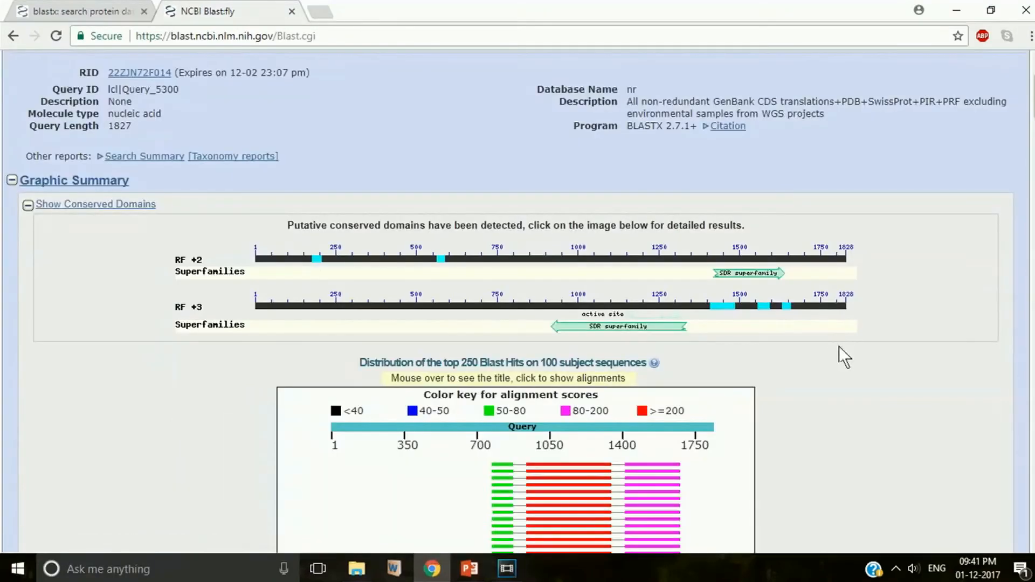
scroll(down, 3)
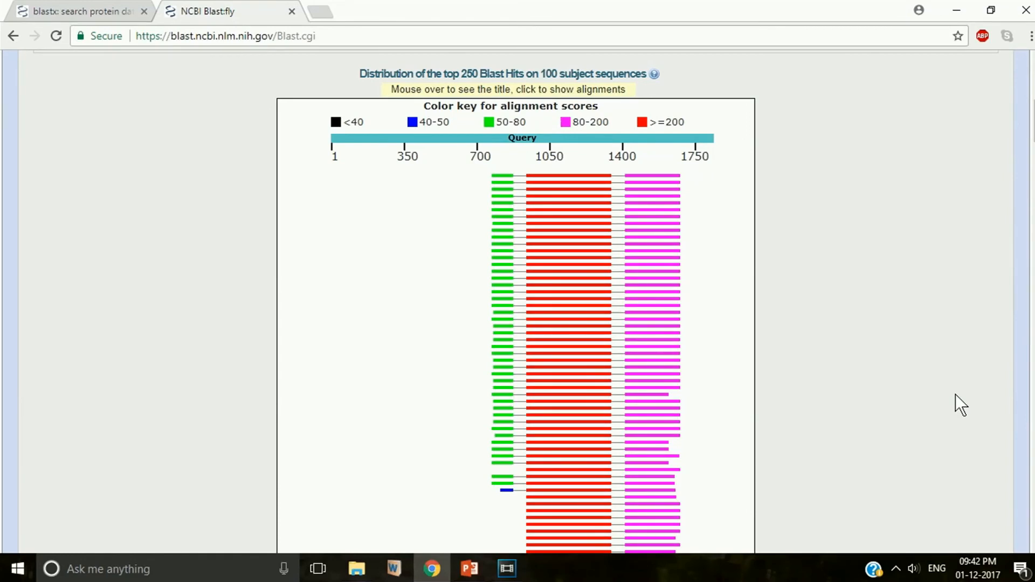
mouse_move(668, 183)
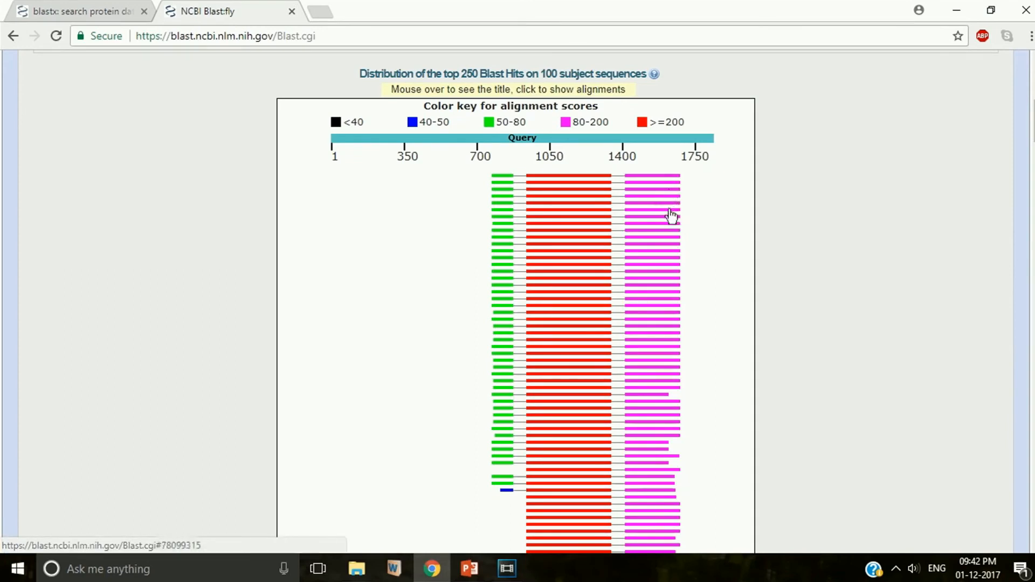
mouse_move(675, 274)
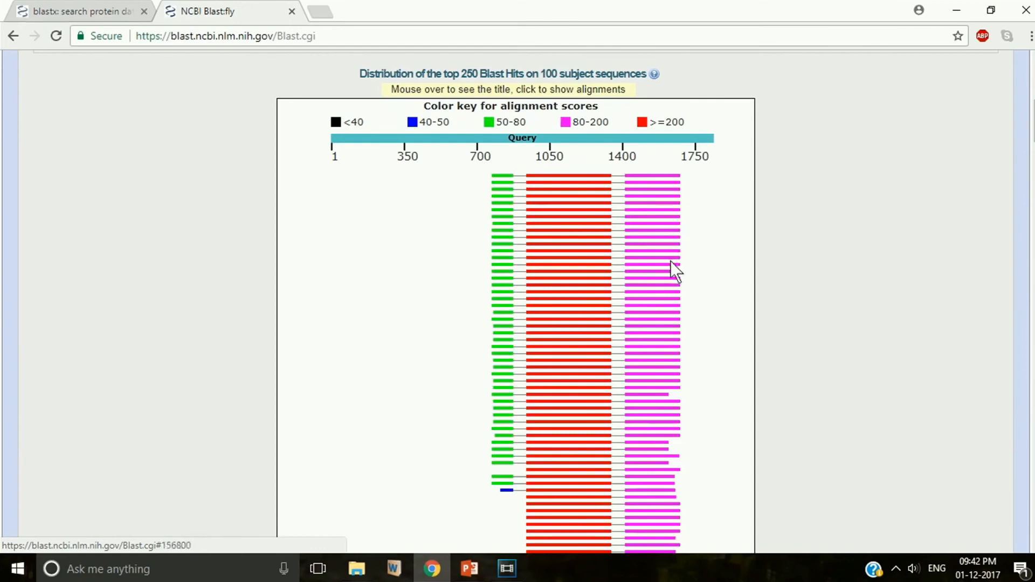
mouse_move(590, 272)
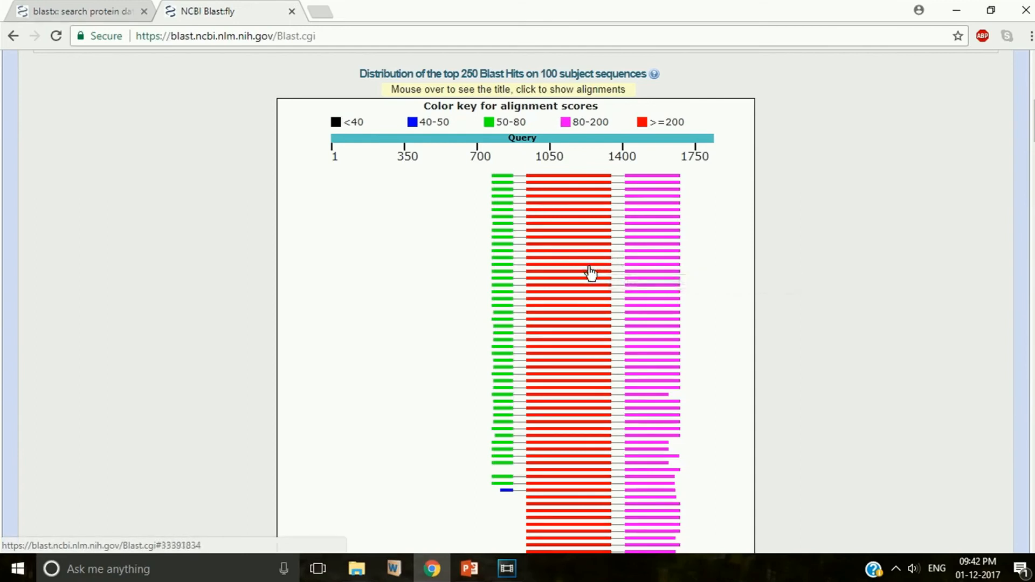
mouse_move(669, 183)
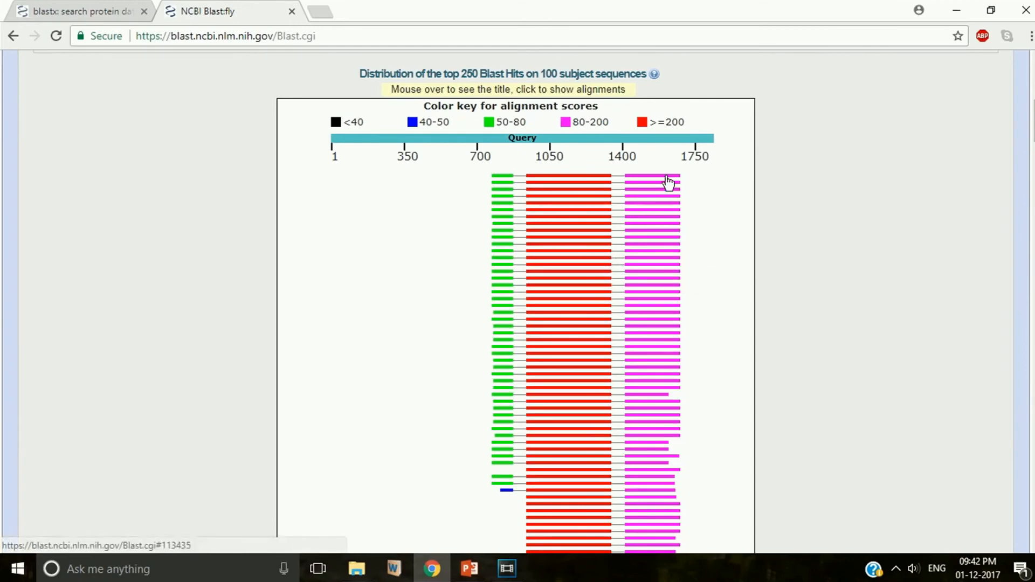
mouse_move(672, 205)
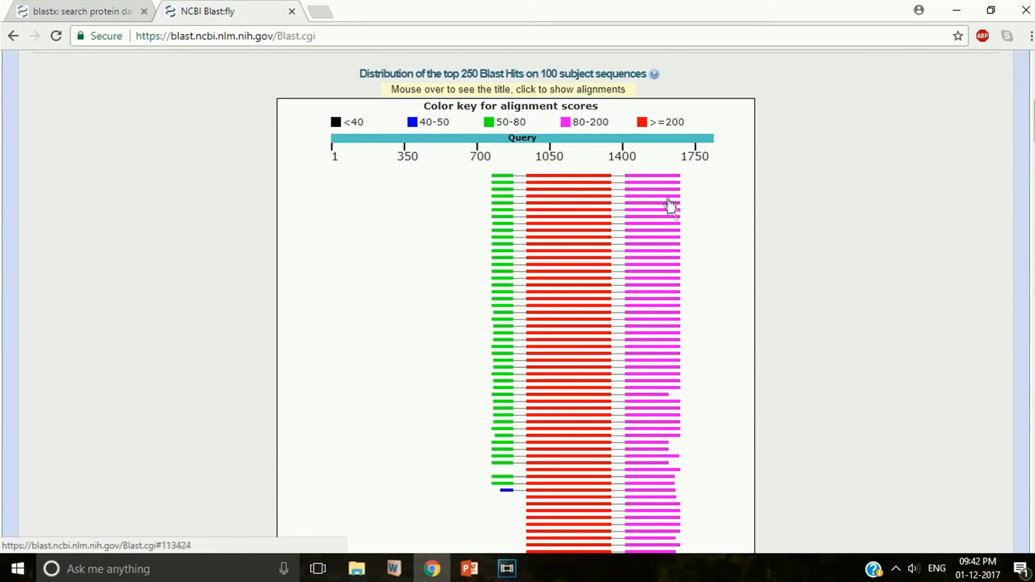
mouse_move(673, 251)
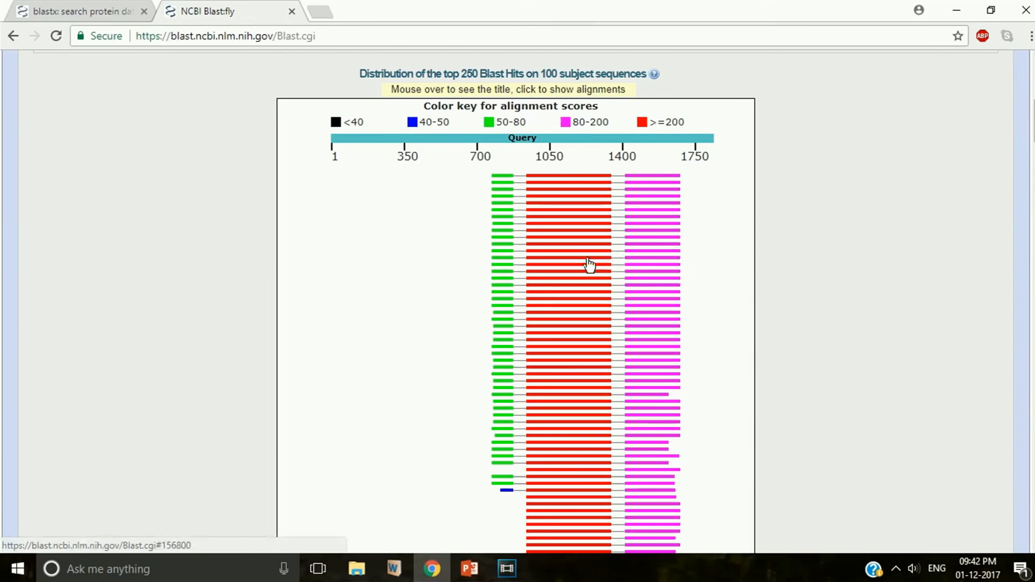
mouse_move(594, 264)
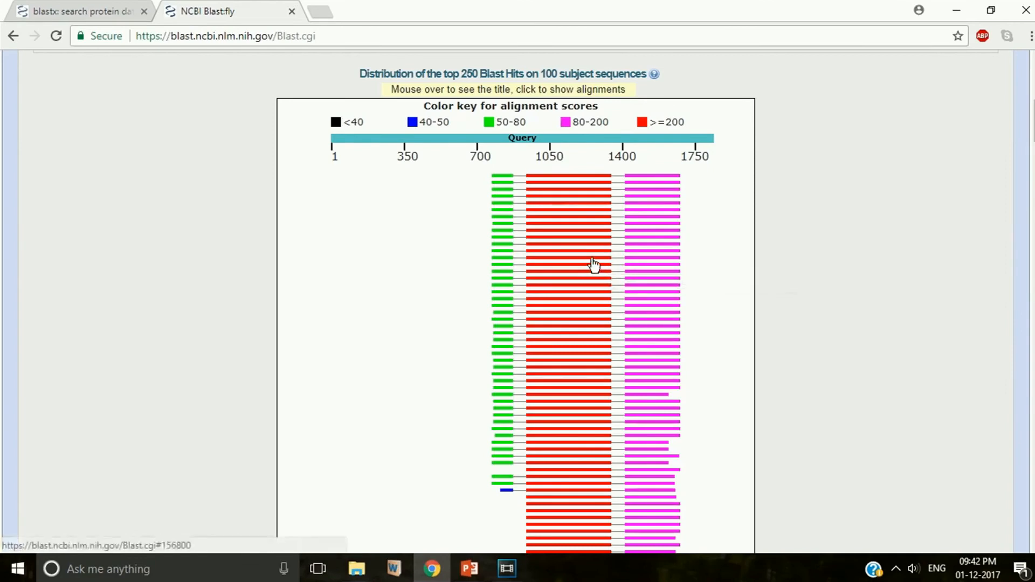
mouse_move(672, 196)
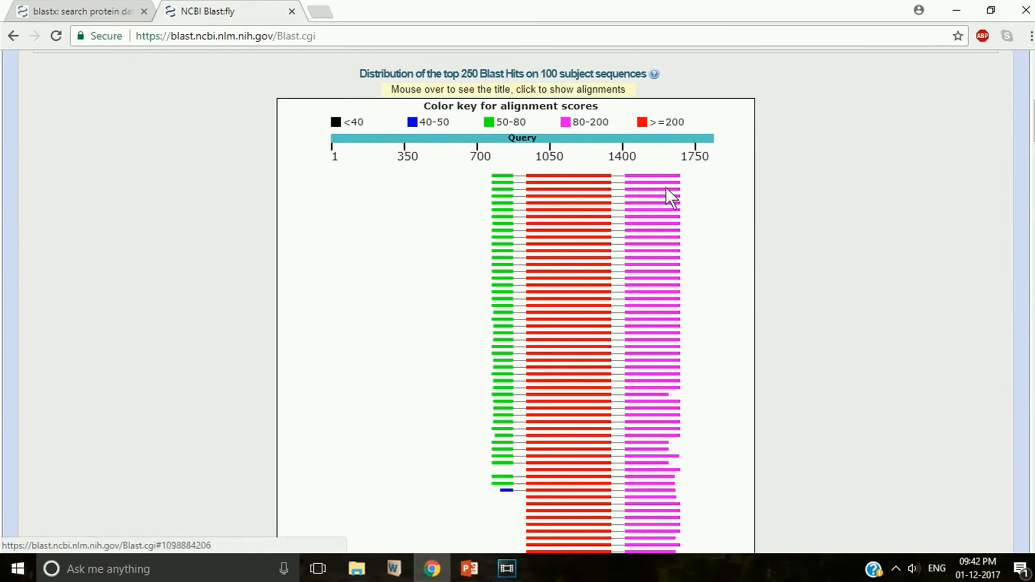
mouse_move(675, 221)
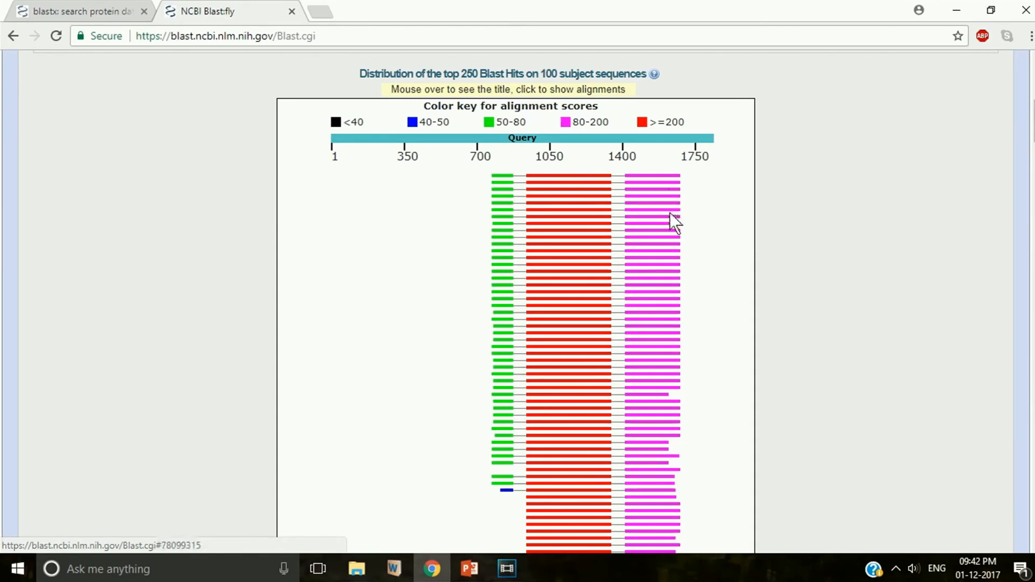
mouse_move(644, 271)
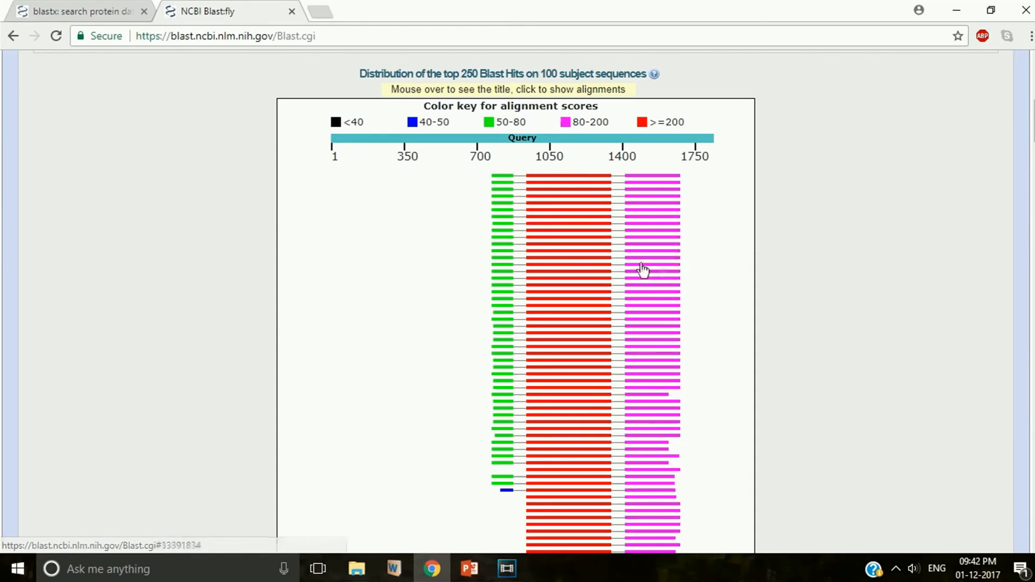
mouse_move(591, 276)
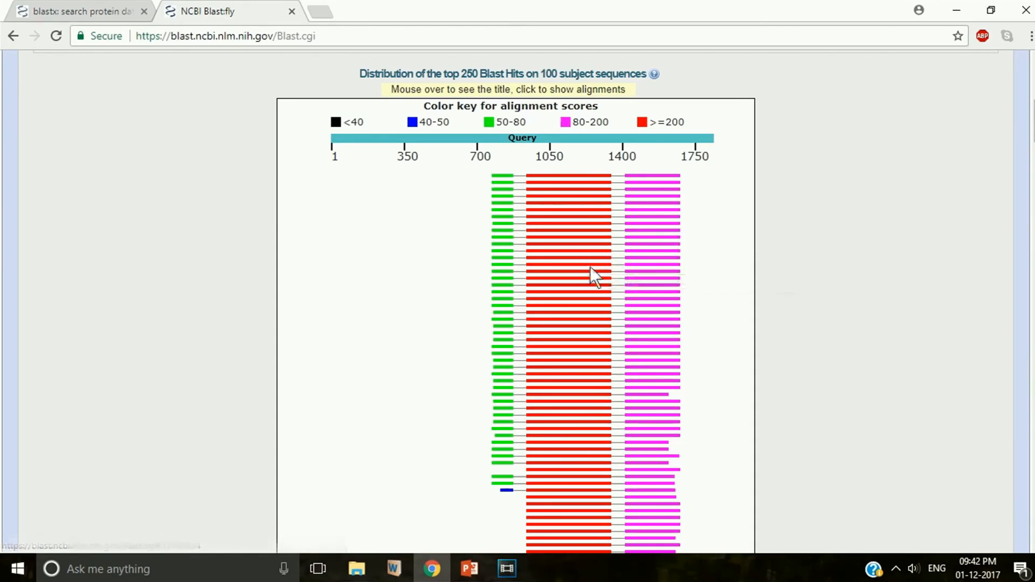
mouse_move(592, 264)
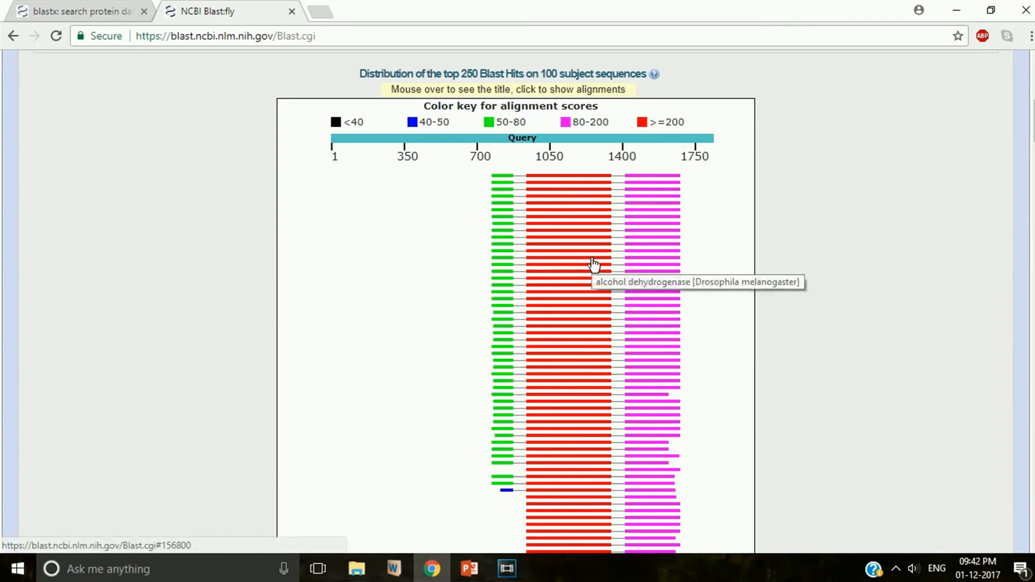
mouse_move(593, 247)
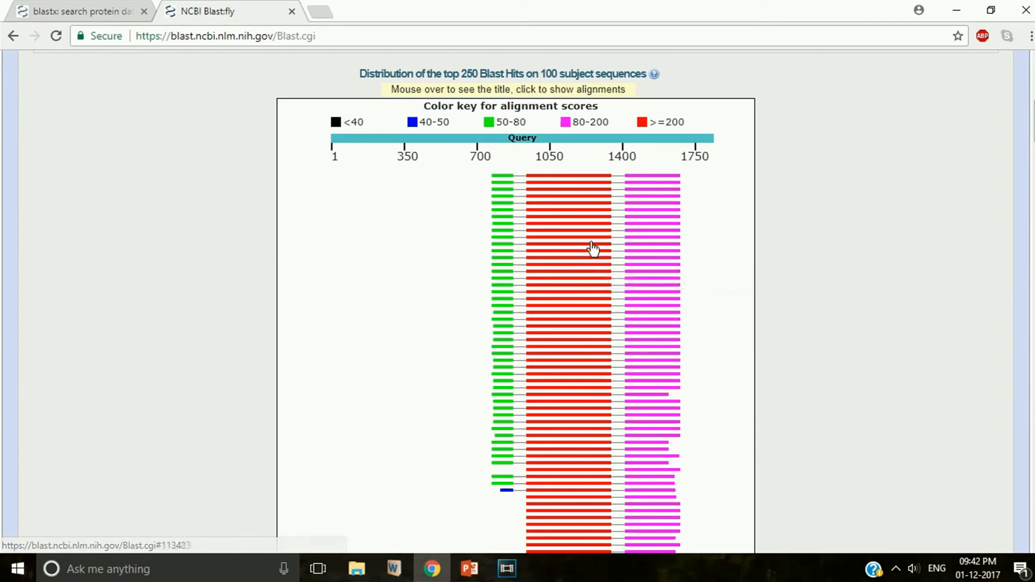
mouse_move(592, 242)
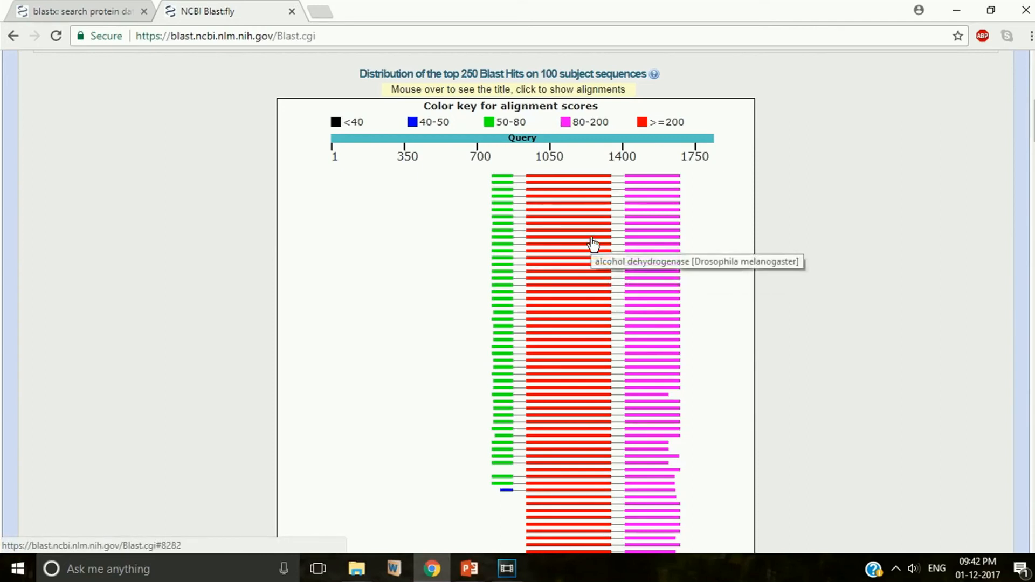
mouse_move(593, 230)
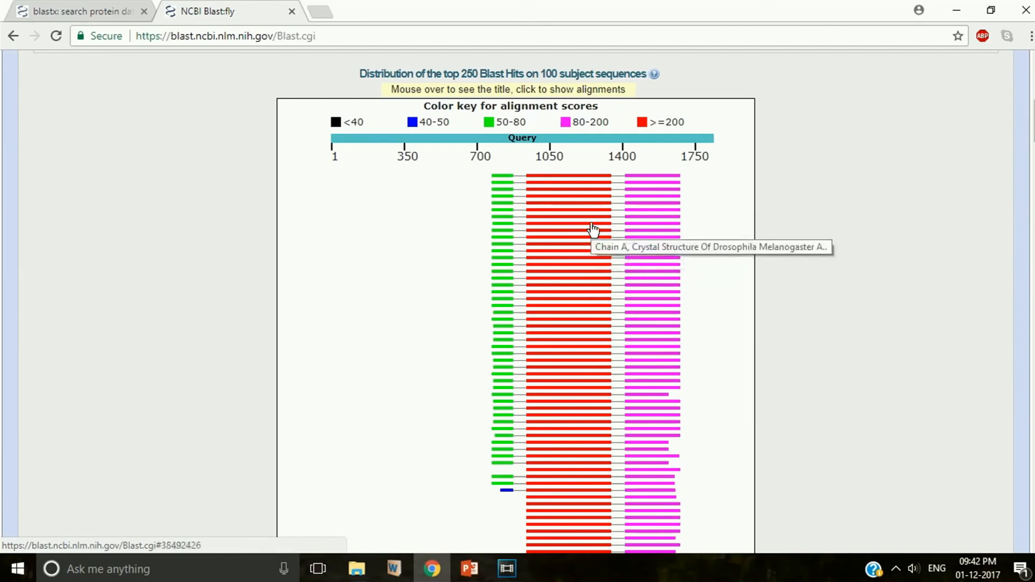
Scroll past the hit graphic and down through the significant-alignment hit list.
scroll(down, 3)
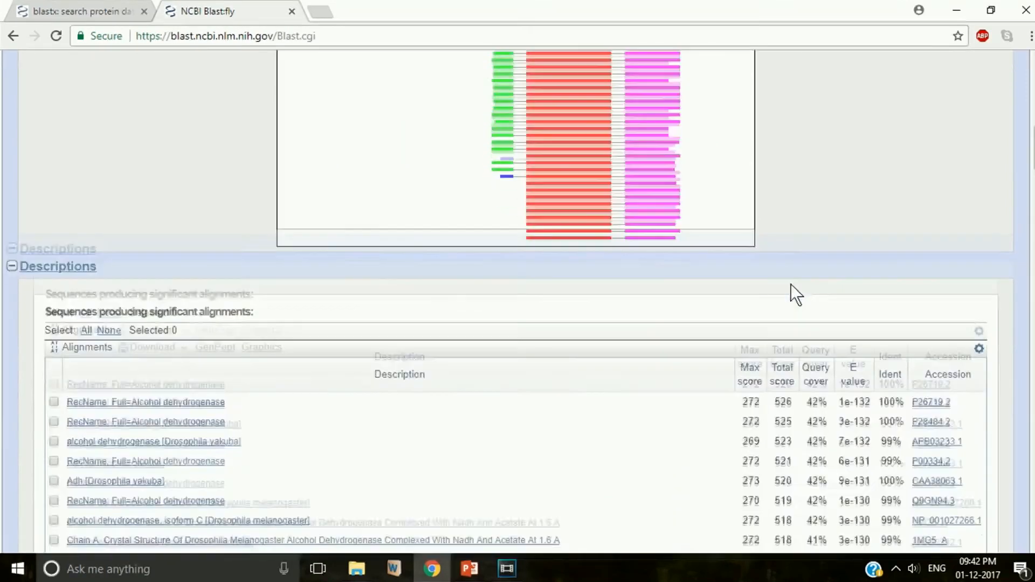
scroll(down, 3)
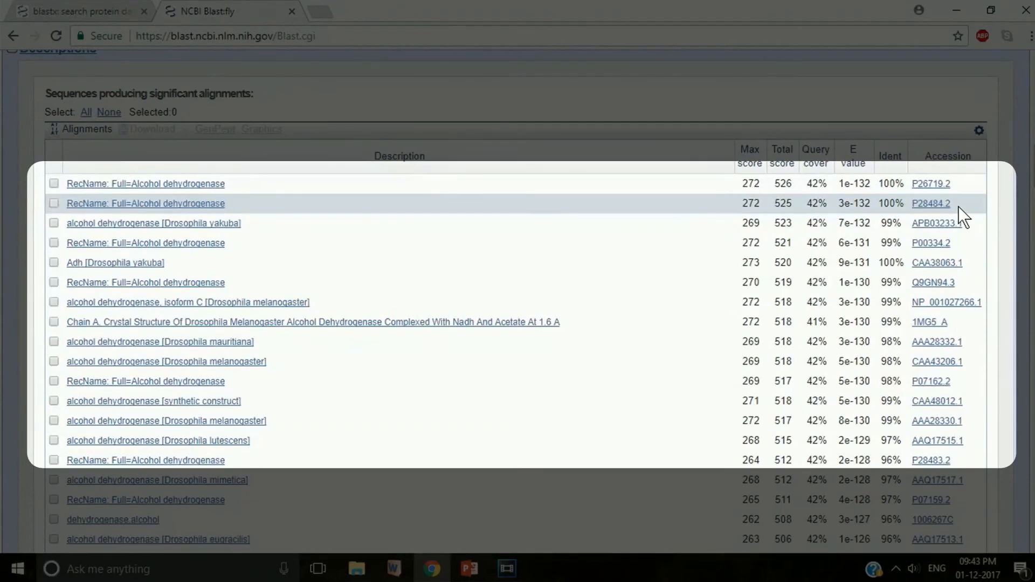
scroll(down, 3)
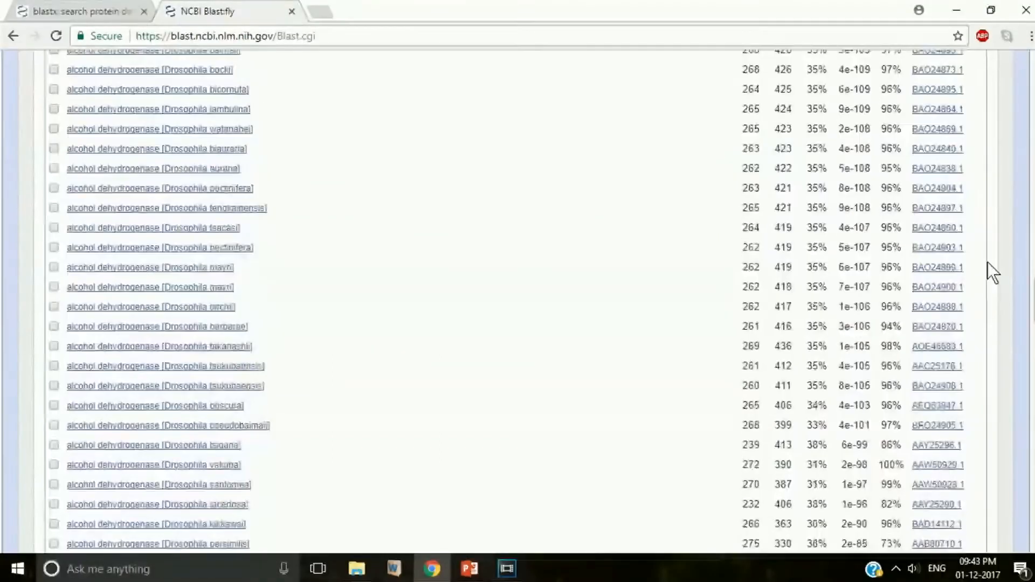
scroll(down, 3)
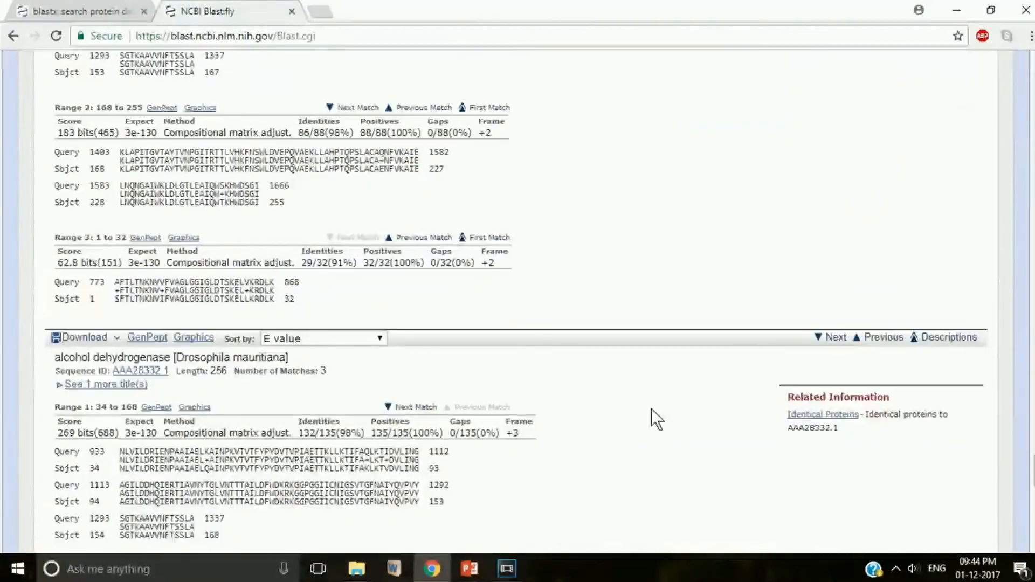
Highlight residues, Query line and positives in the Drosophila mauritiana Range 2 alignment.
scroll(down, 3)
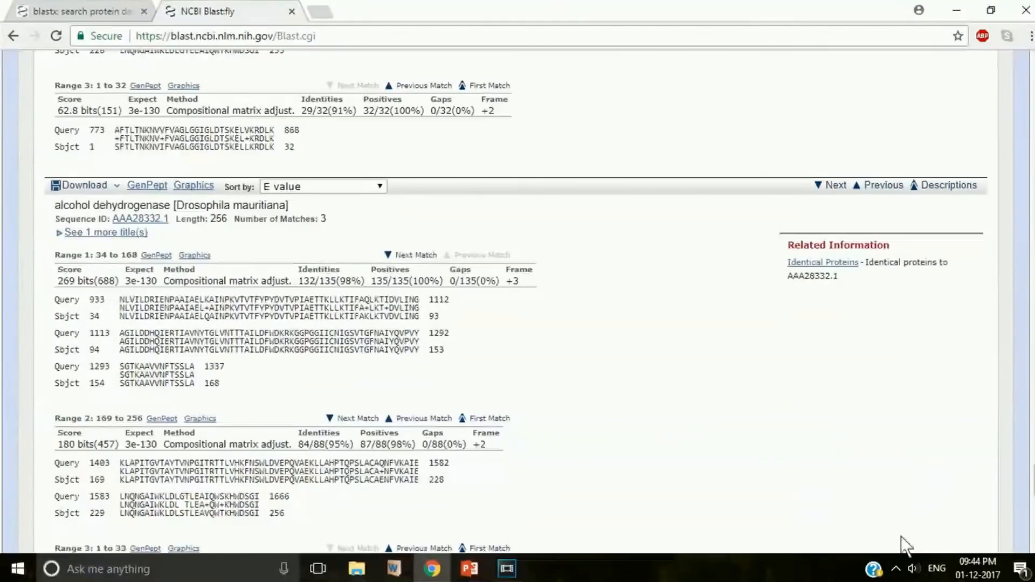
scroll(down, 3)
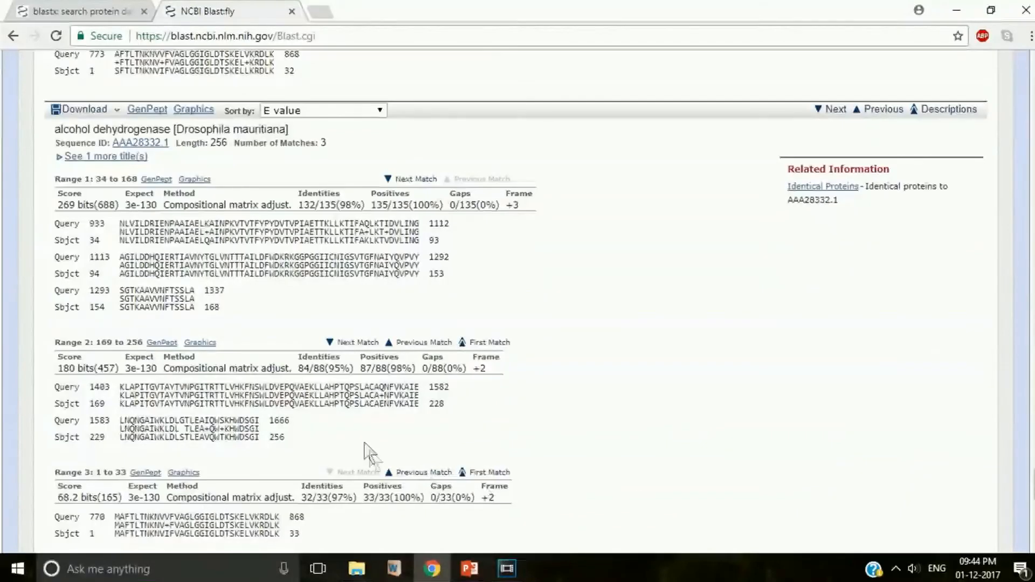
scroll(down, 3)
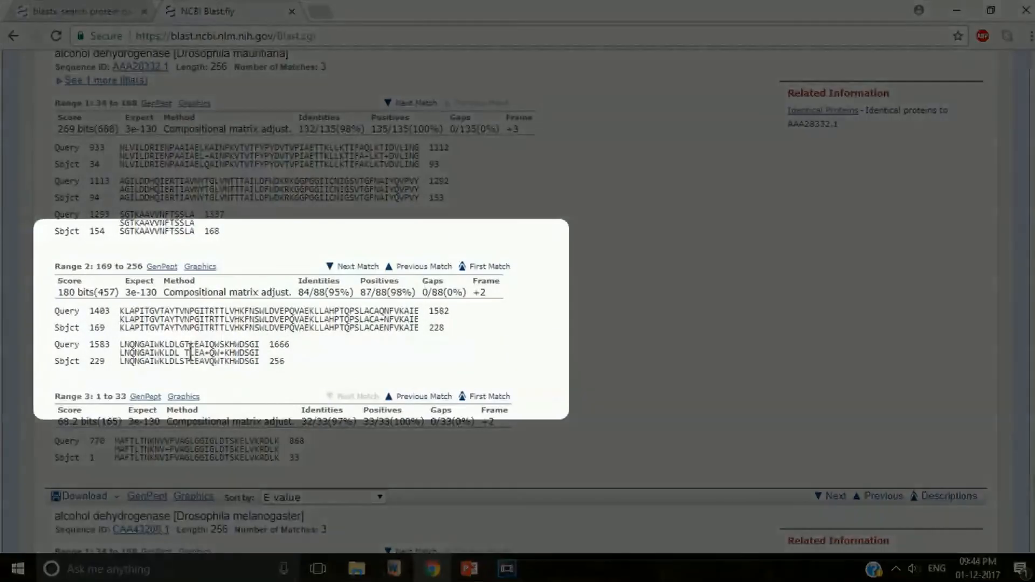
mouse_move(54, 322)
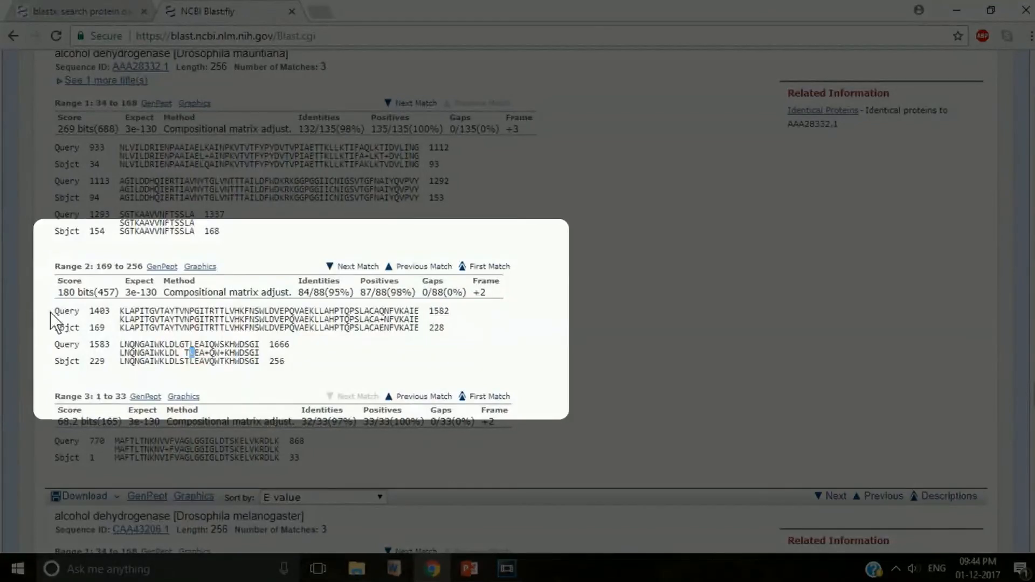
double_click(68, 311)
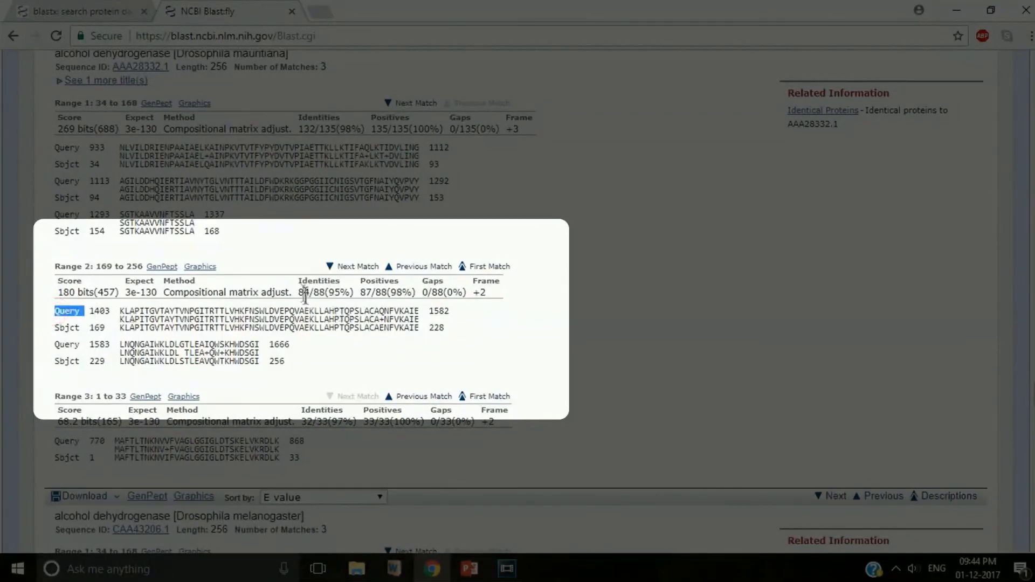
double_click(324, 292)
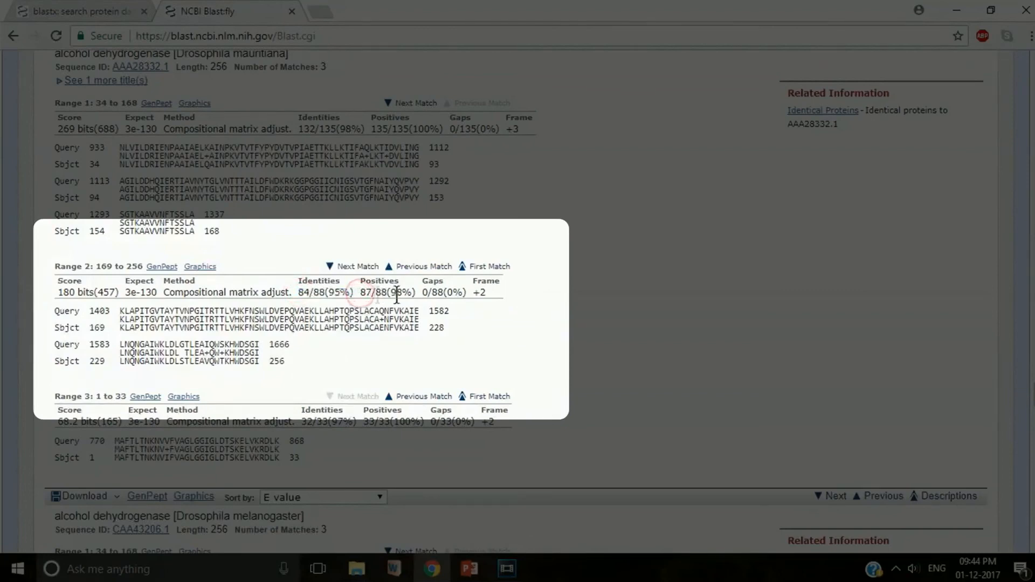
double_click(362, 292)
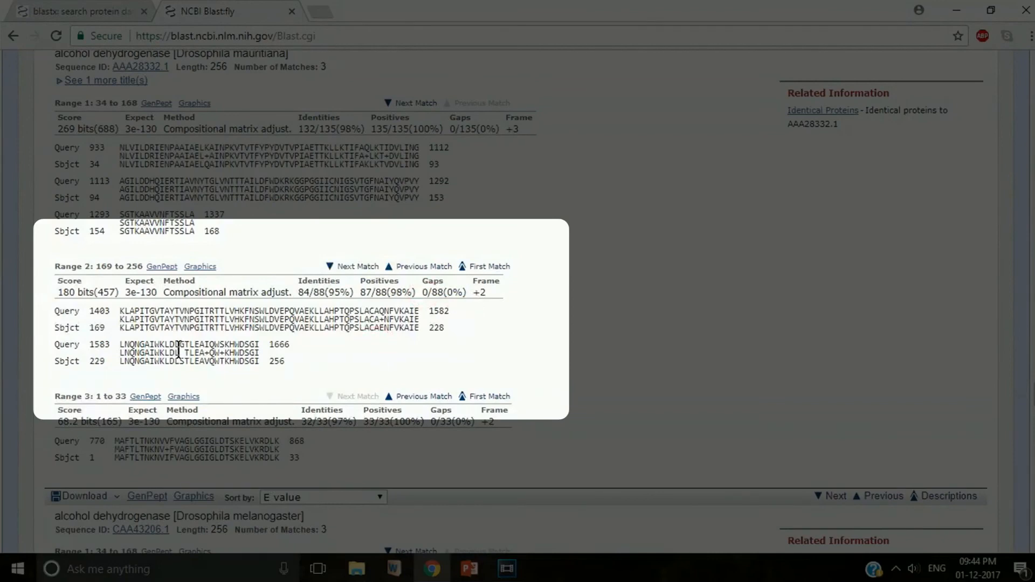
mouse_move(177, 344)
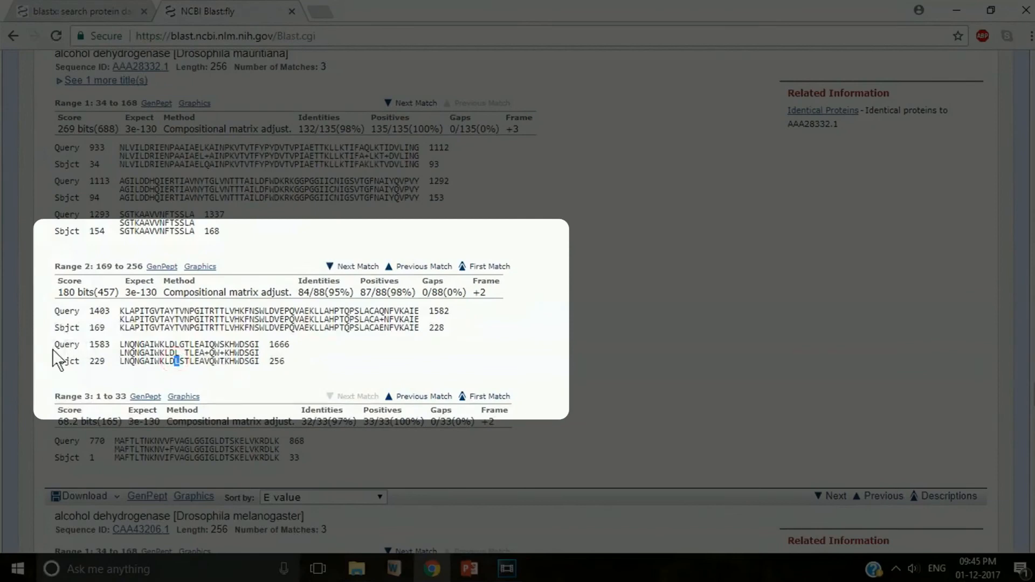
double_click(66, 361)
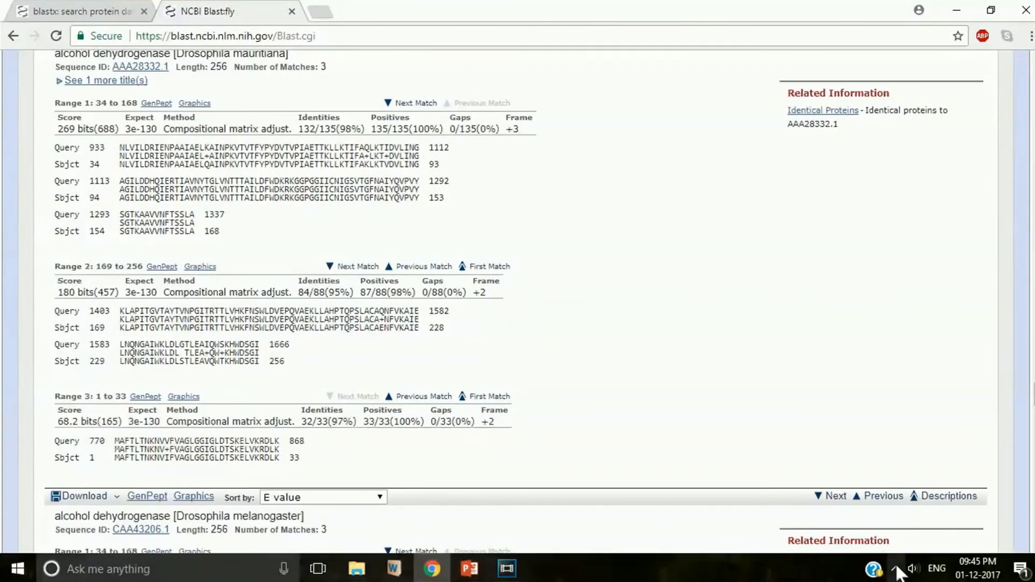
mouse_move(883, 505)
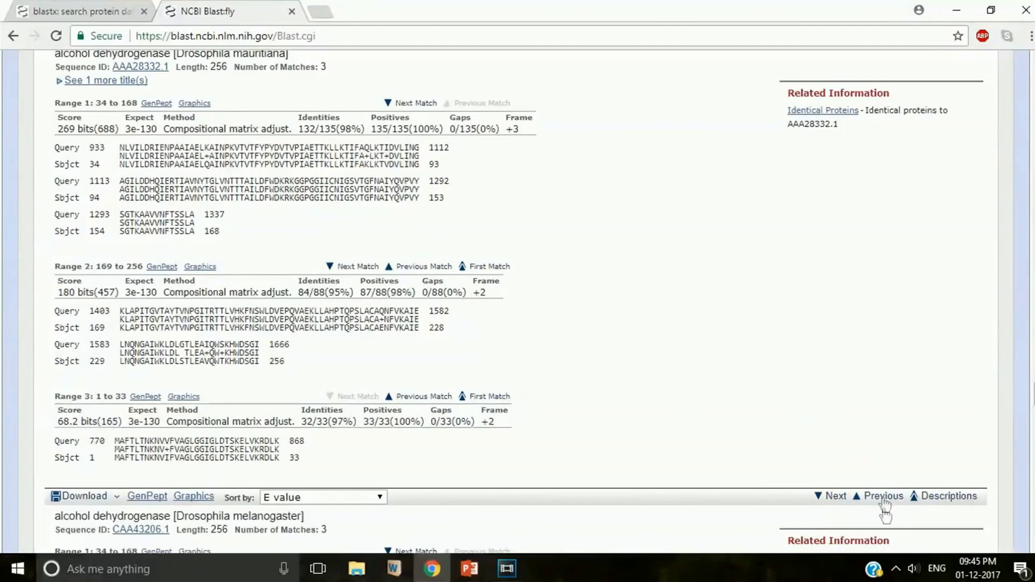
click(896, 569)
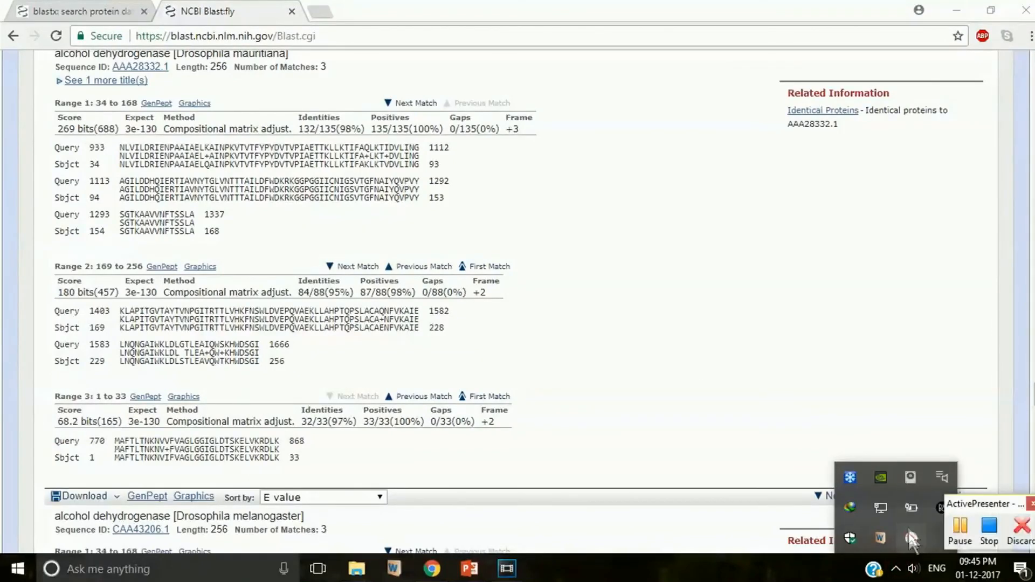